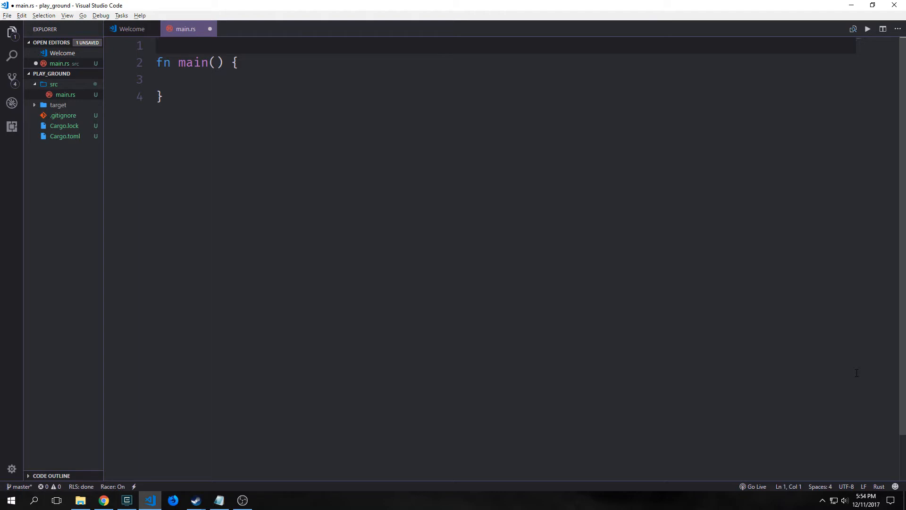
- Write a first example in main that stores 10 in Box::new and prints it with println!
left_click(156, 46)
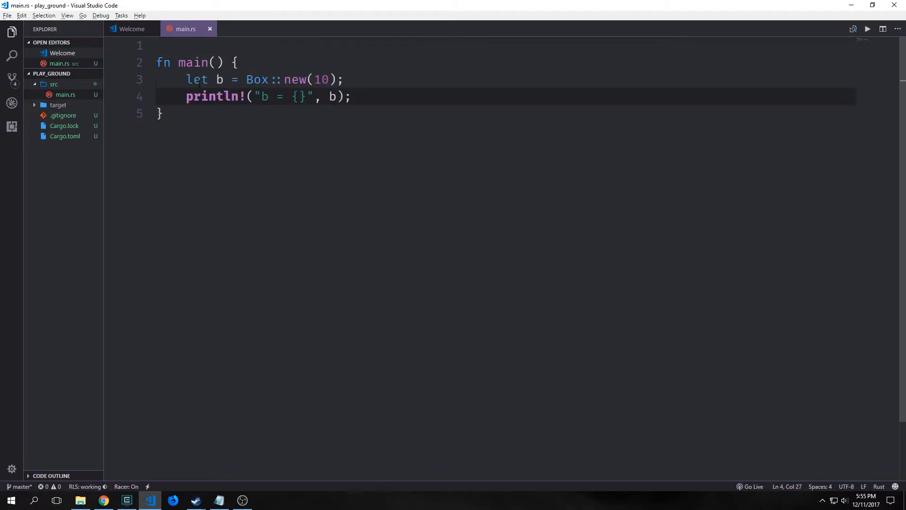
double_click(255, 79)
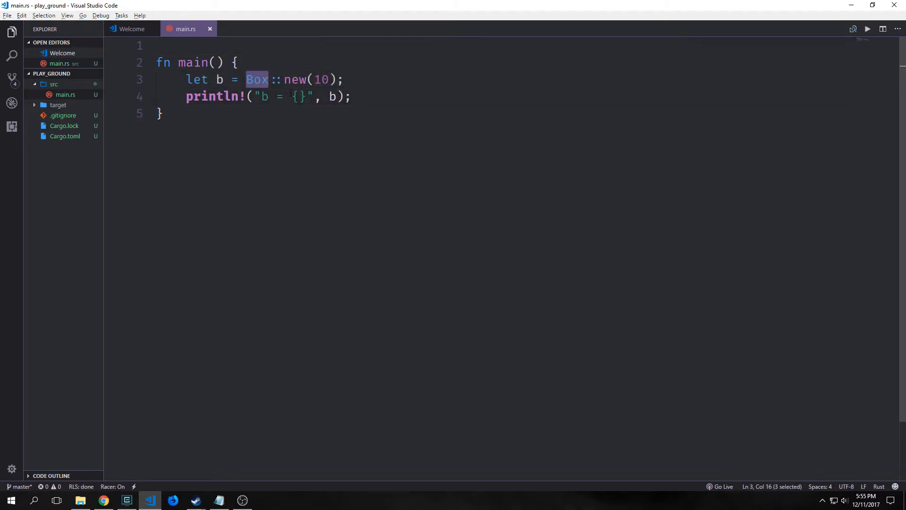
left_click(291, 79)
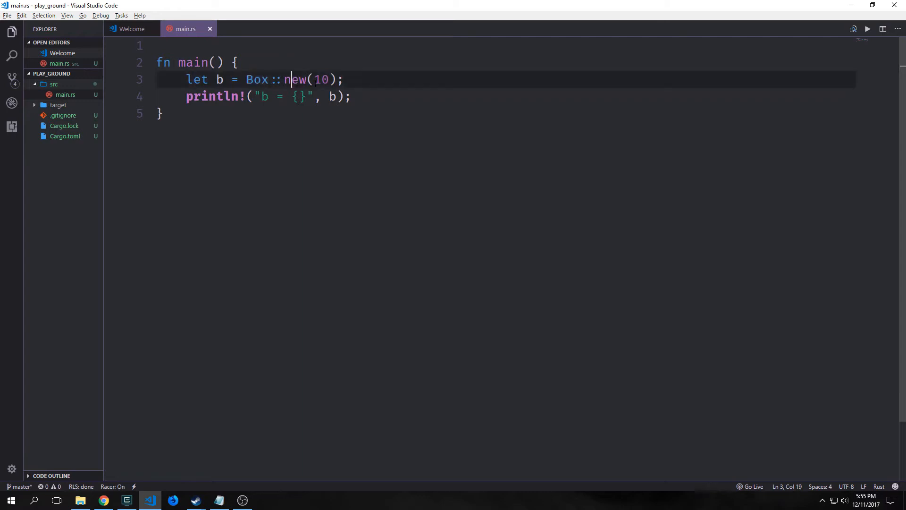
double_click(321, 80)
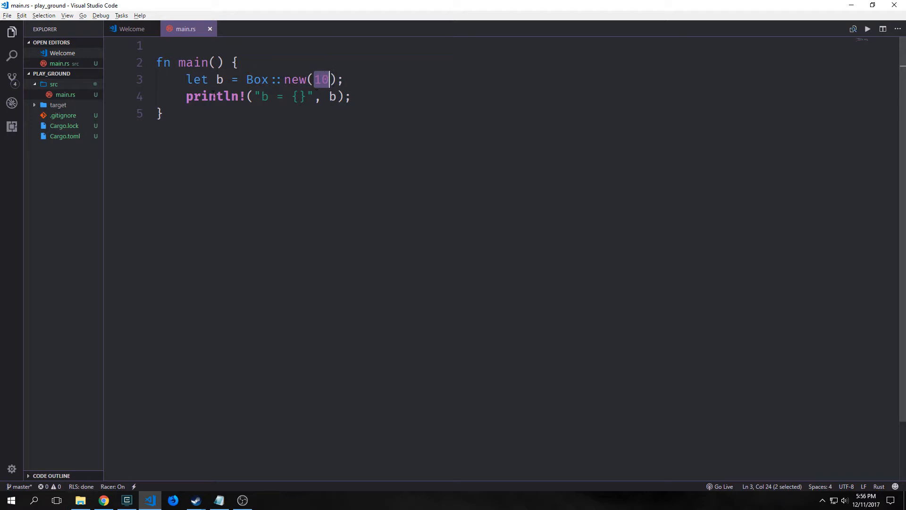
double_click(212, 96)
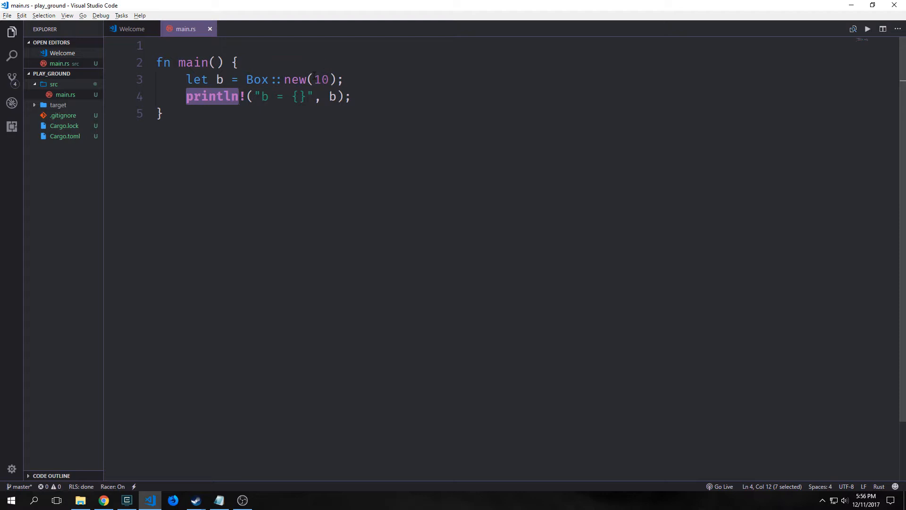
- Run it in cmd, clear it, and define enum List with Cons(i32, Box<List>) and End above main
left_click(163, 113)
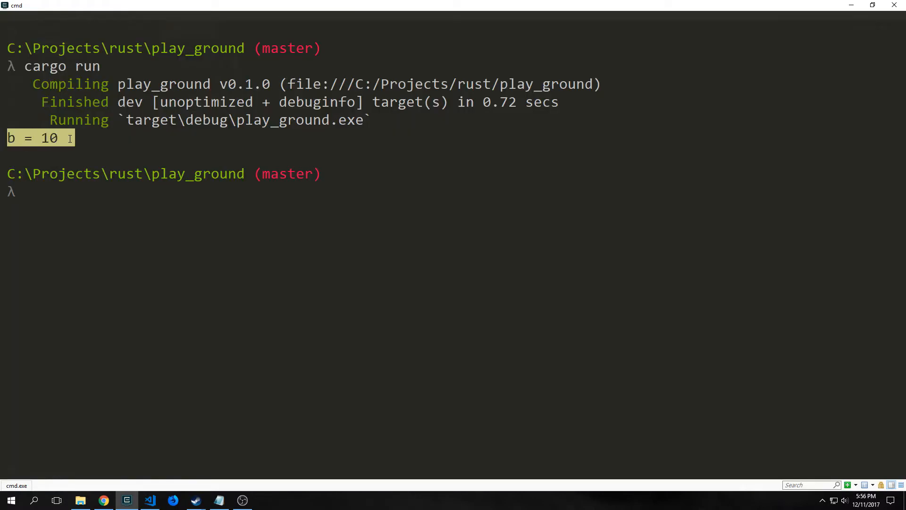
left_click(150, 501)
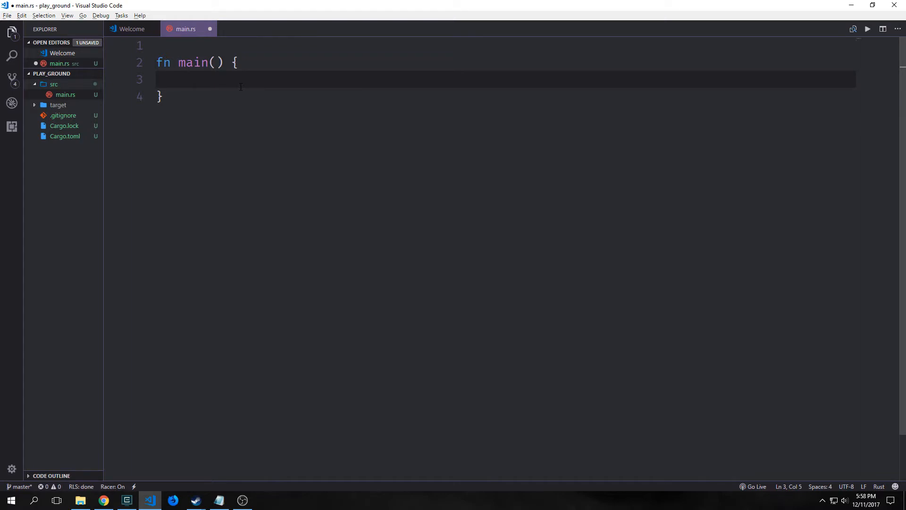
left_click(186, 80)
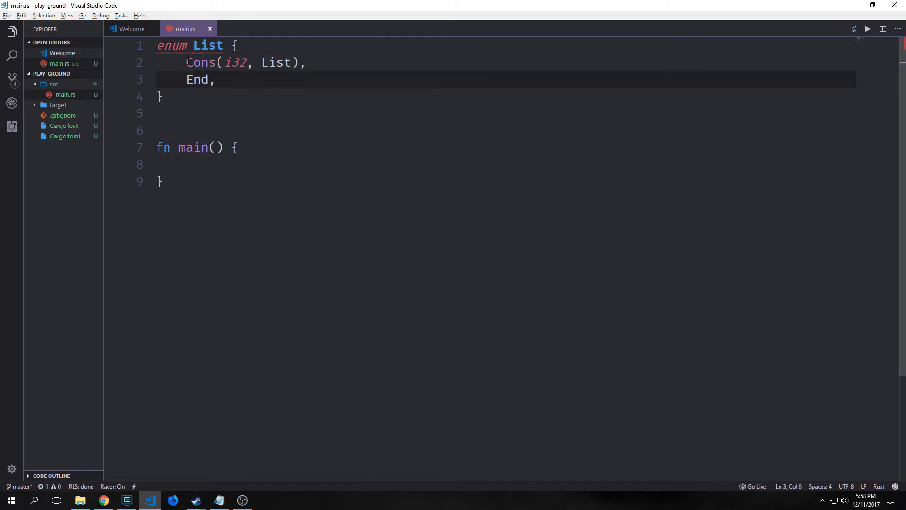
left_click_drag(186, 62, 262, 62)
type("Box<")
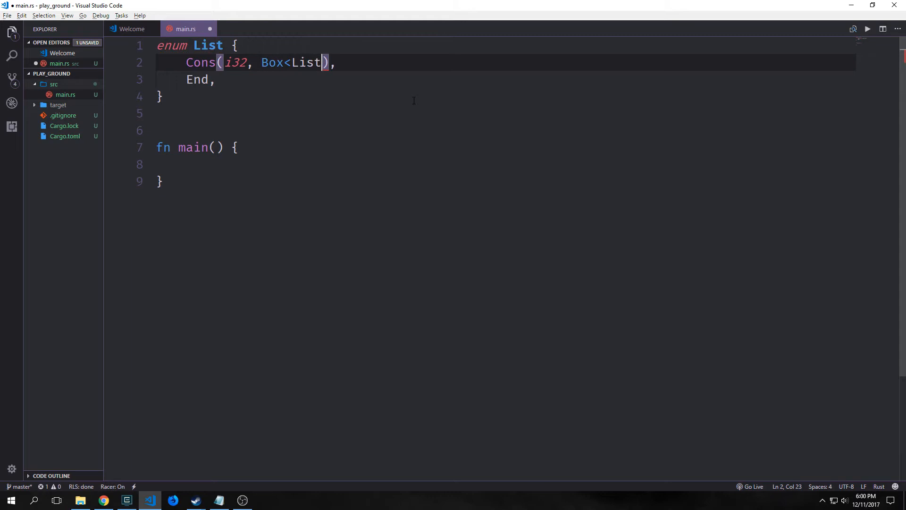
- Import List::Cons and List::End and build l = Cons(1, Box::new(Cons(2, Box::new(Cons(3, Box::new(End))))))
type(">")
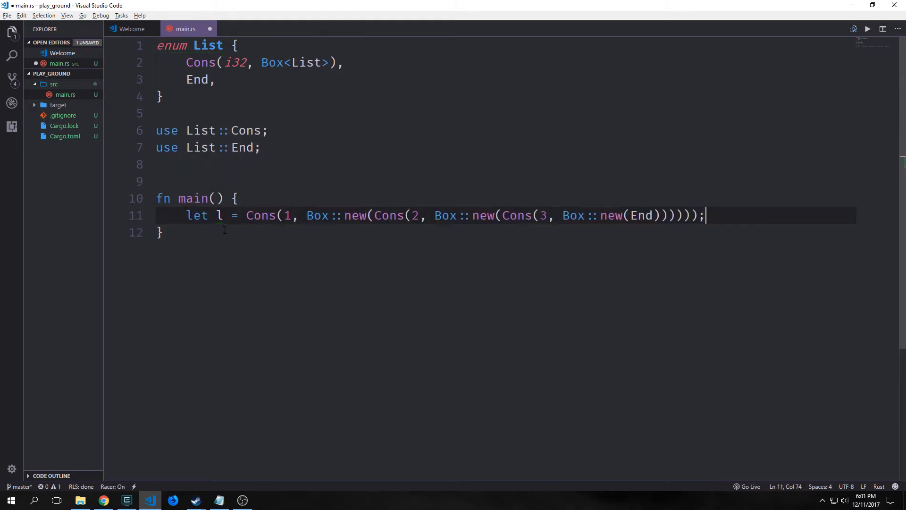
left_click_drag(156, 131, 260, 147)
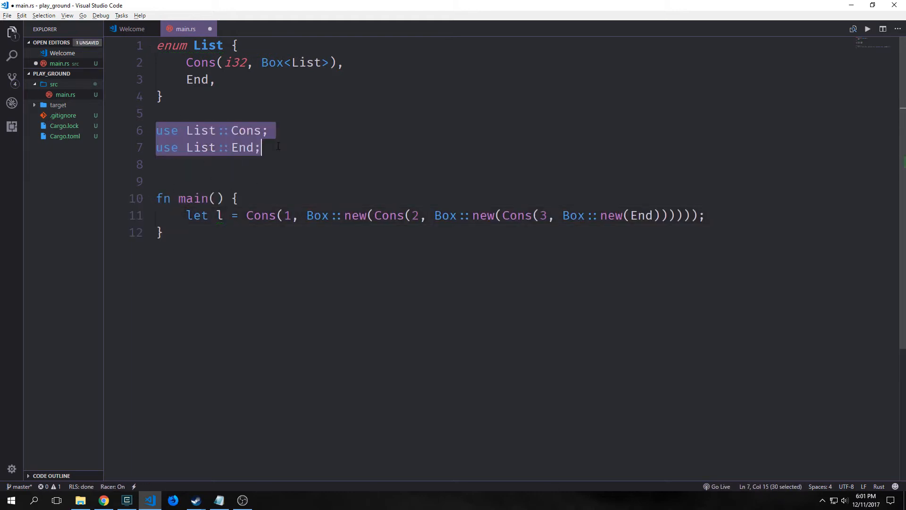
left_click(201, 147)
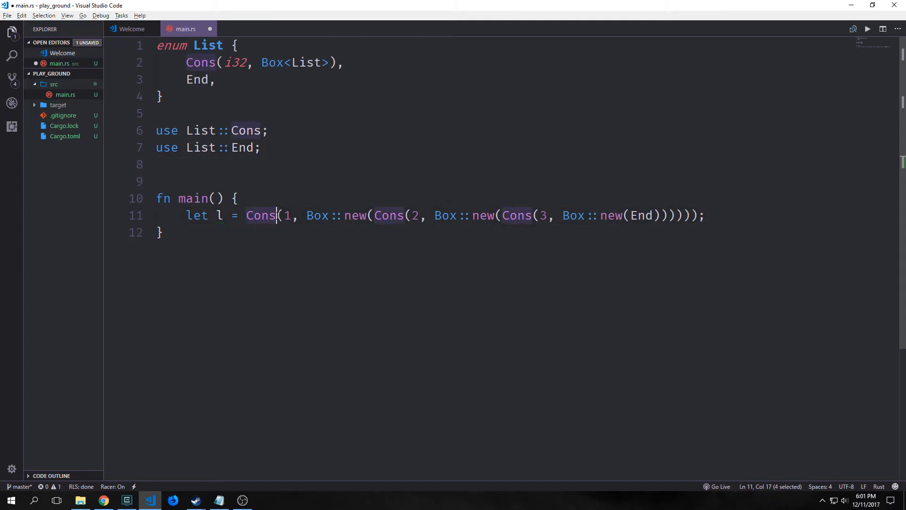
left_click_drag(277, 215, 383, 215)
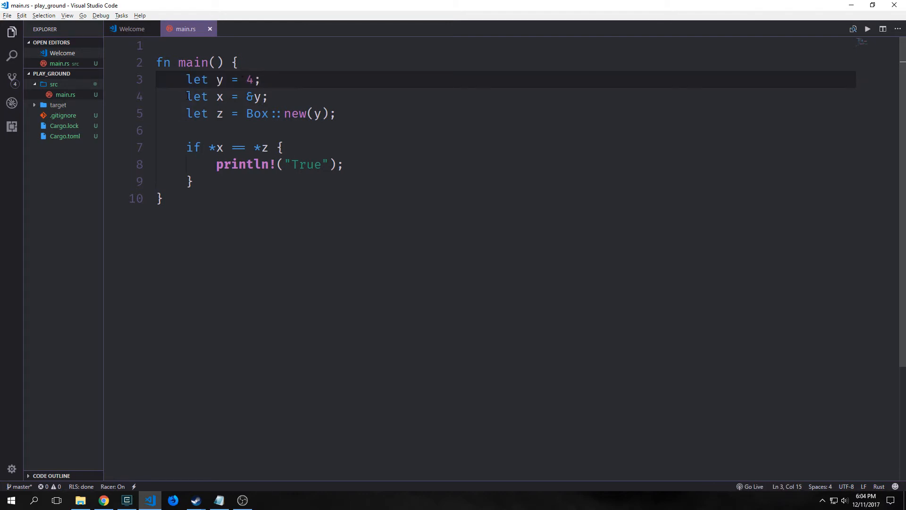
- With y = 4, compare *x from &y against *z from Box::new(y) and print True when equal
left_click(256, 96)
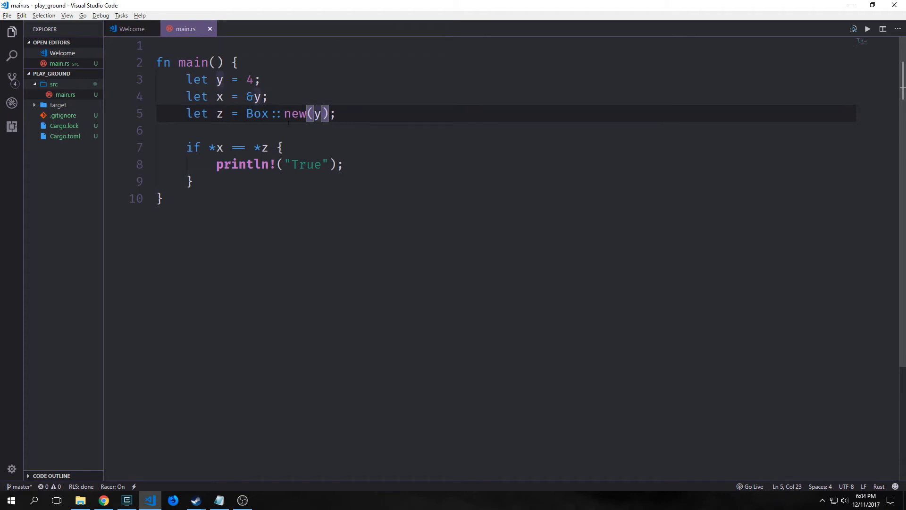
double_click(216, 147)
type("fn f(i: i32) -> i32 {i + 1}")
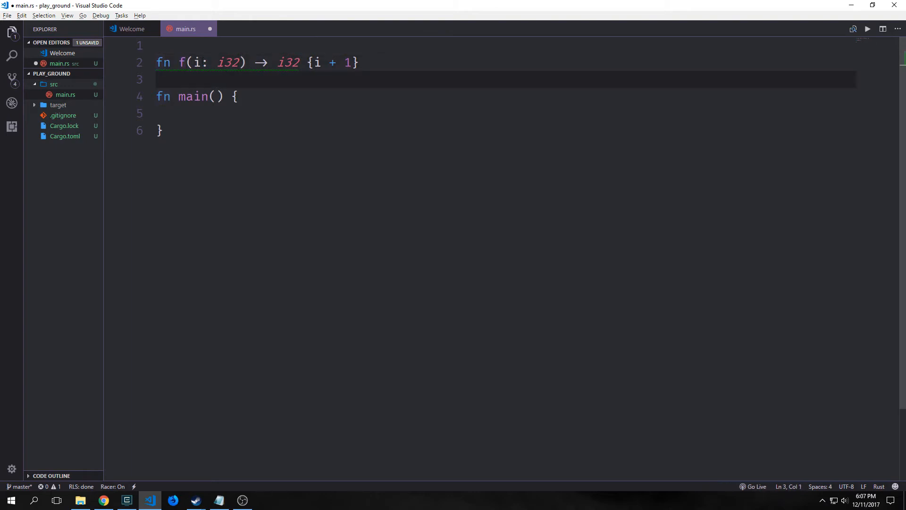
- Replace the named fn f returning i + 1 with the closure let f = |i| i + 1 in main
left_click_drag(194, 62, 239, 62)
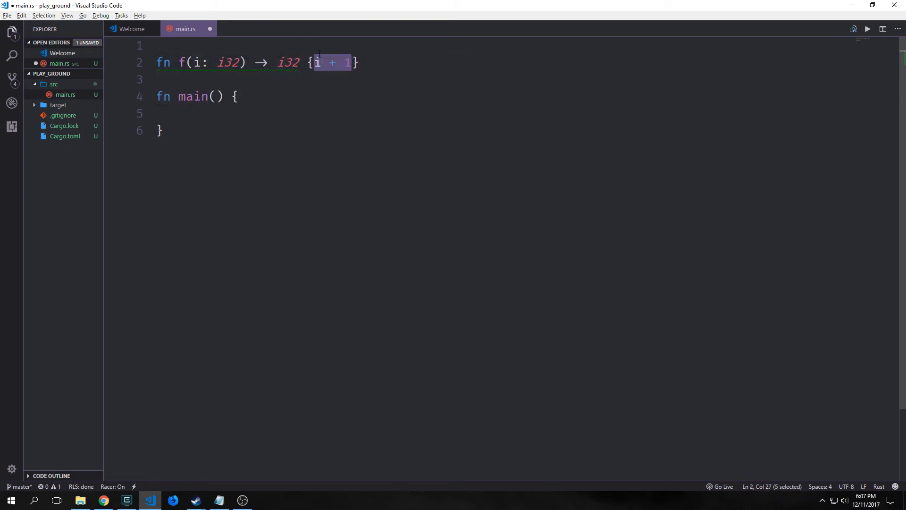
type("let f = |i| i + 1;")
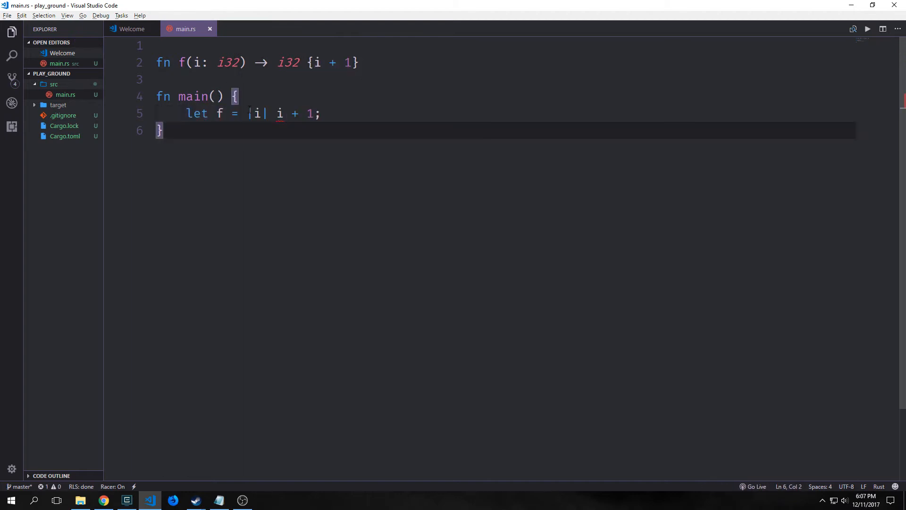
left_click_drag(247, 113, 266, 113)
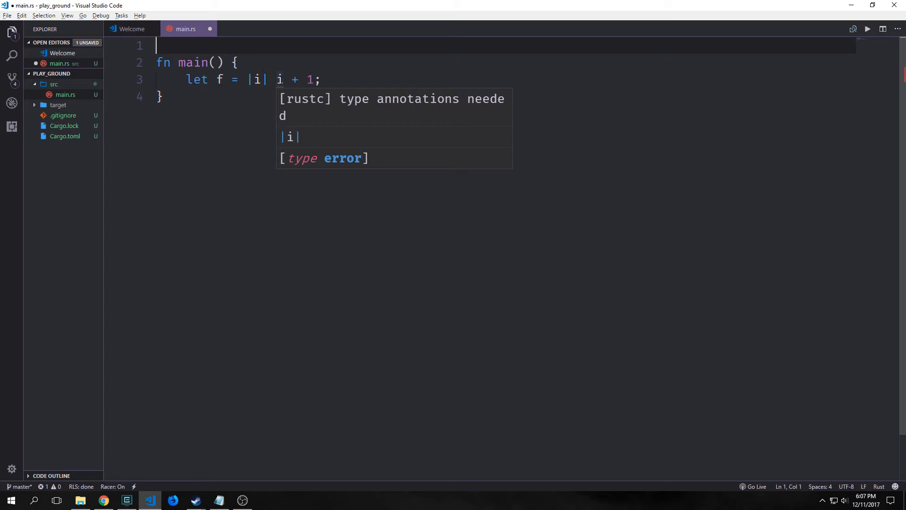
- Annotate closure f as |i: i32| -> i32 and print f(x) for x = 10
type(":")
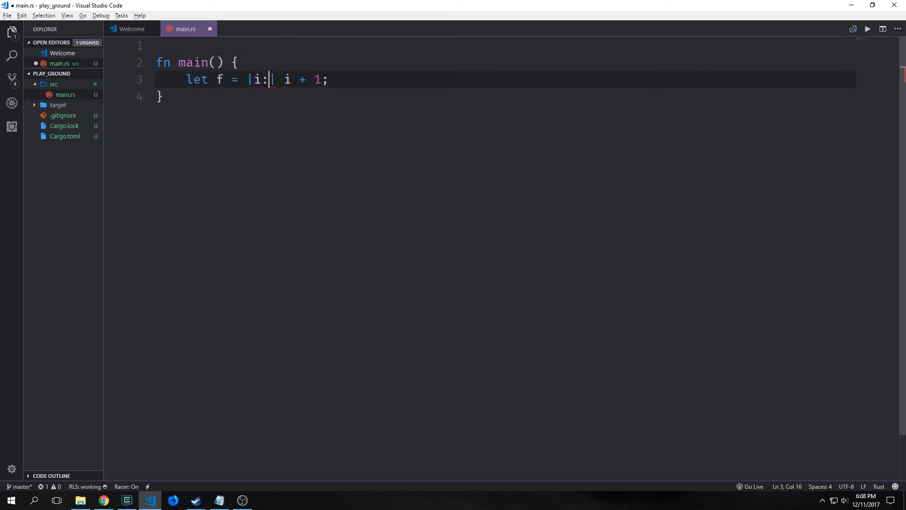
type("i32")
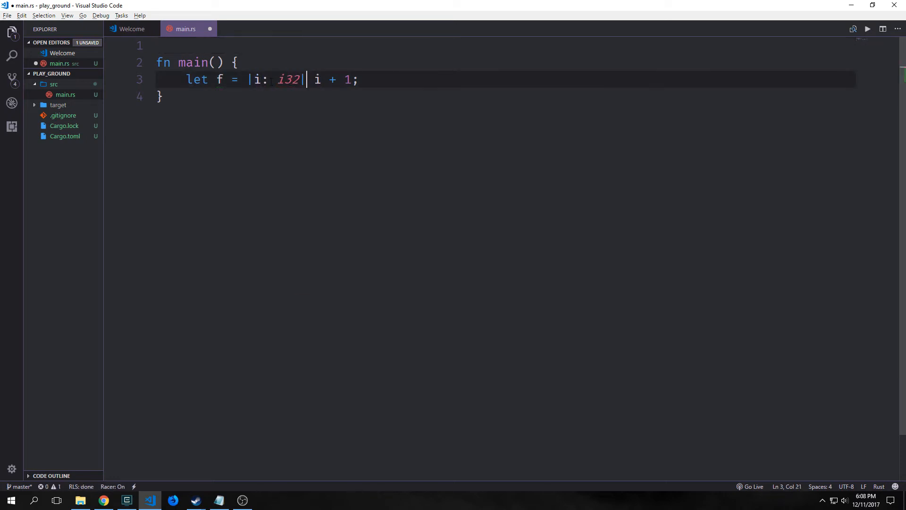
type("-> i32")
type("f(x);")
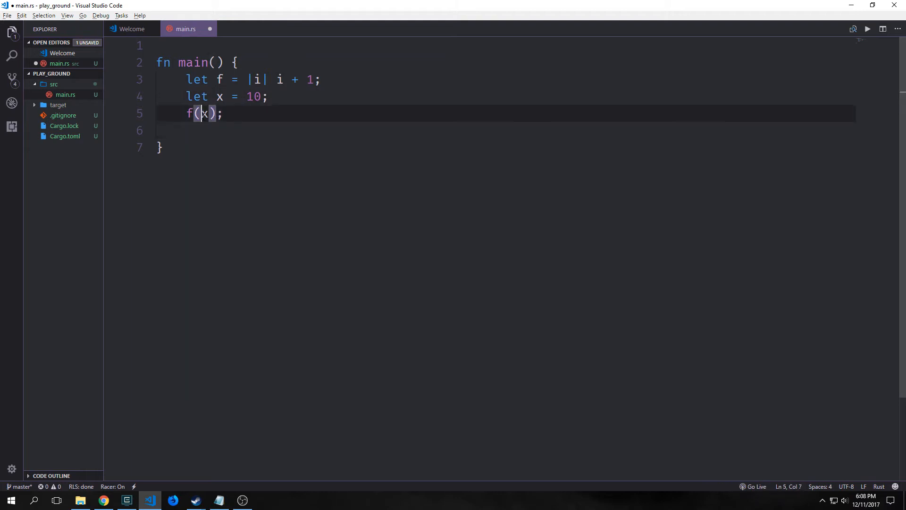
double_click(204, 113)
type("let p = || println!(\"this is a closure\");")
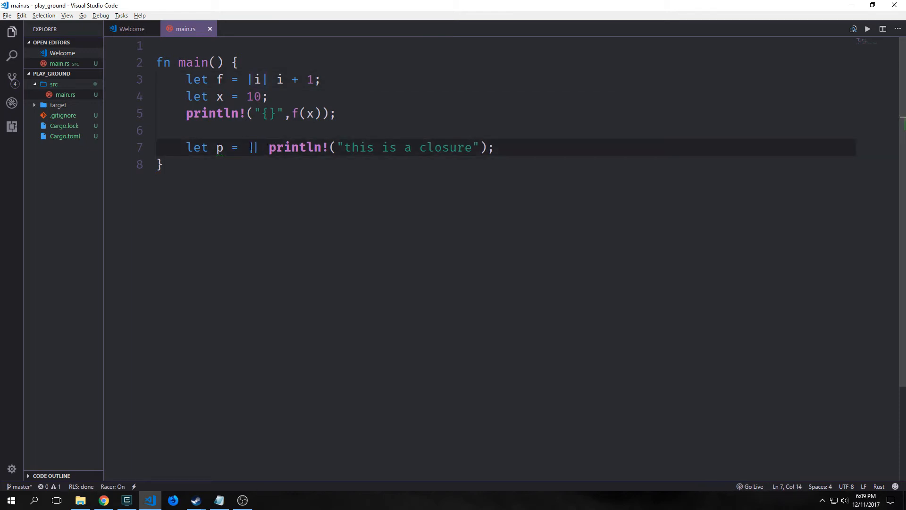
- Add closure p printing "this is a closure" and call p() at the end of main
left_click_drag(267, 147, 465, 147)
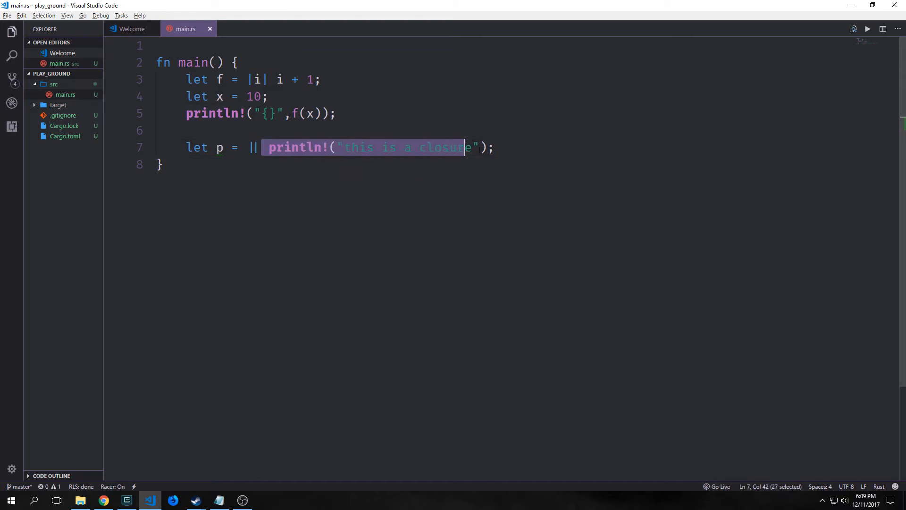
left_click(163, 165)
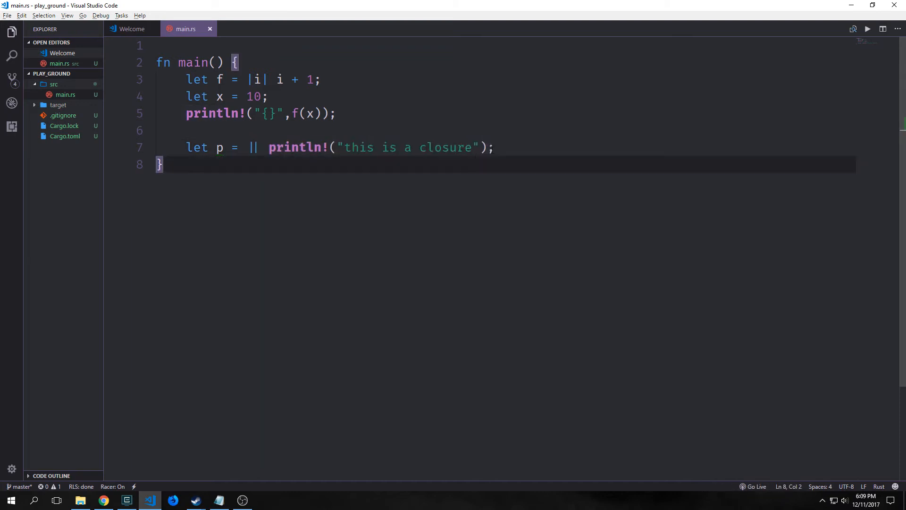
type("p")
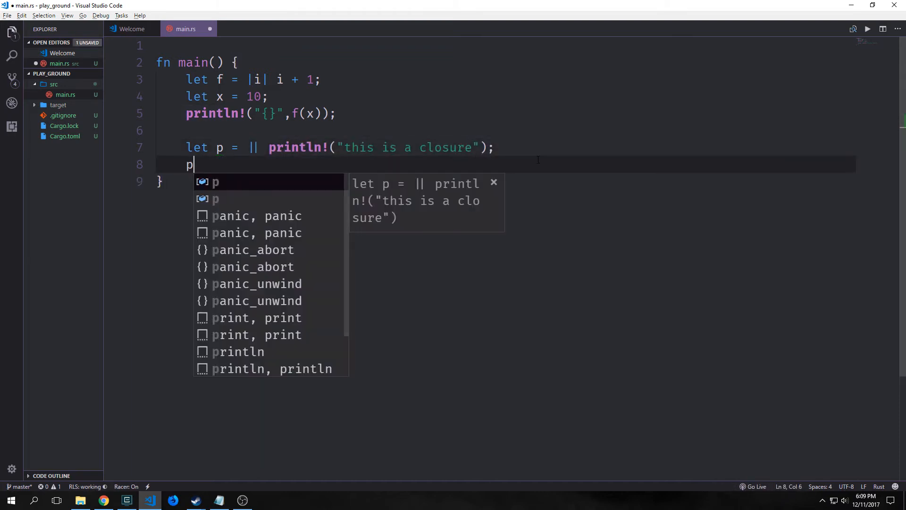
type("();")
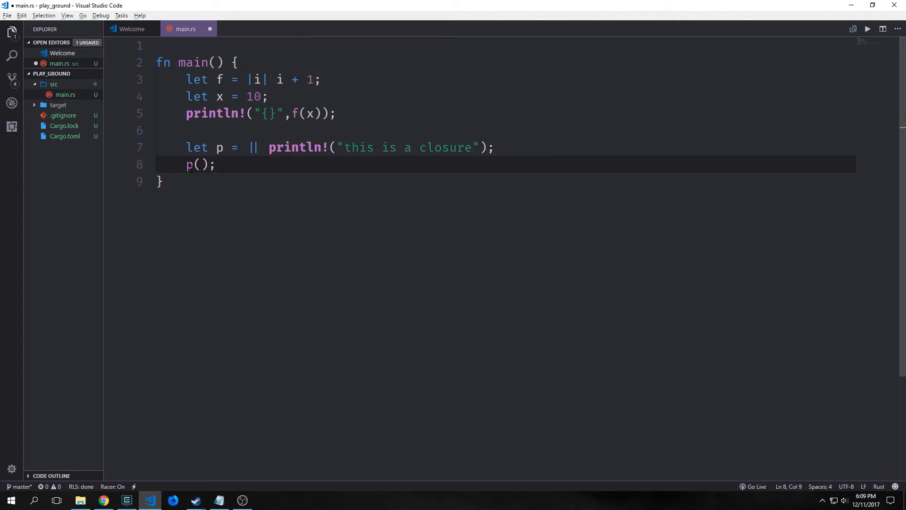
left_click(127, 500)
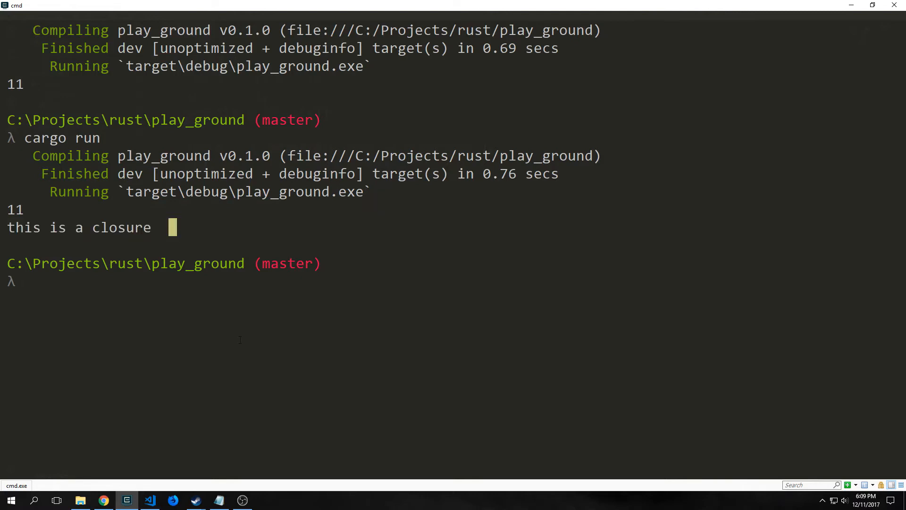
- Run cargo run in cmd so it prints 11 and this is a closure
left_click(150, 500)
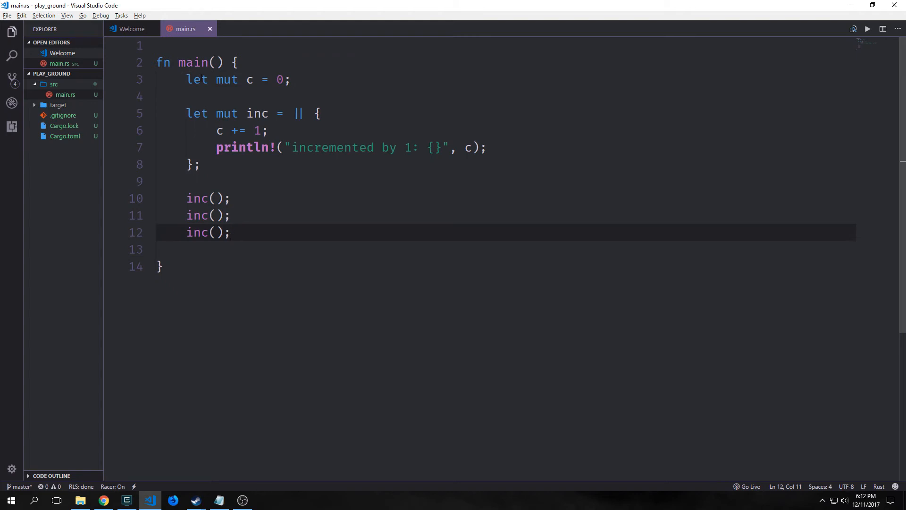
- Define mutable counter c and closure inc doing c += 1 with a println!, called three times
left_click_drag(185, 79, 292, 80)
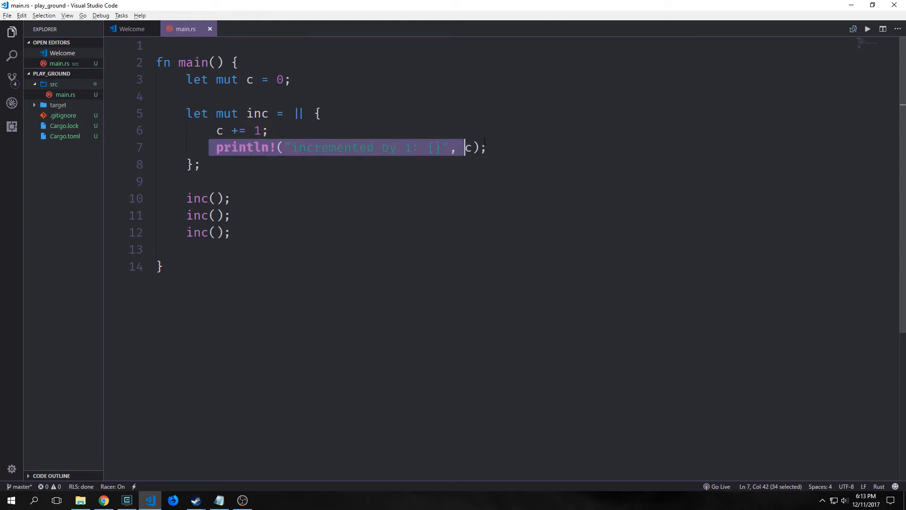
- Run cargo run in cmd and review the three incremented by 1 lines counting 1, 2, 3
left_click(125, 501)
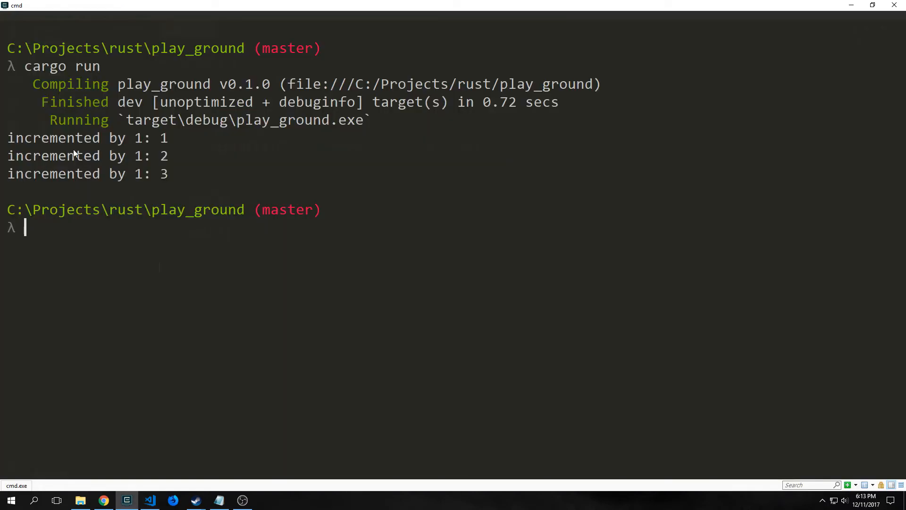
left_click_drag(8, 156, 194, 174)
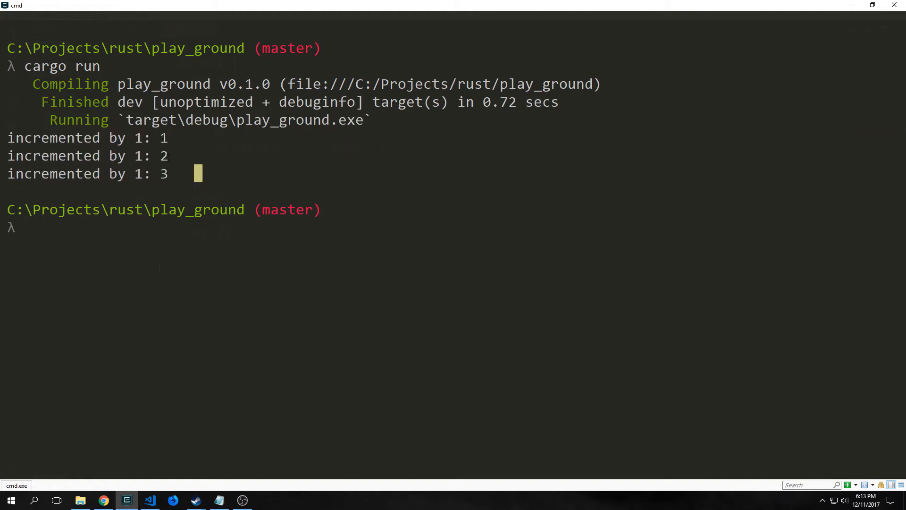
mouse_move(170, 144)
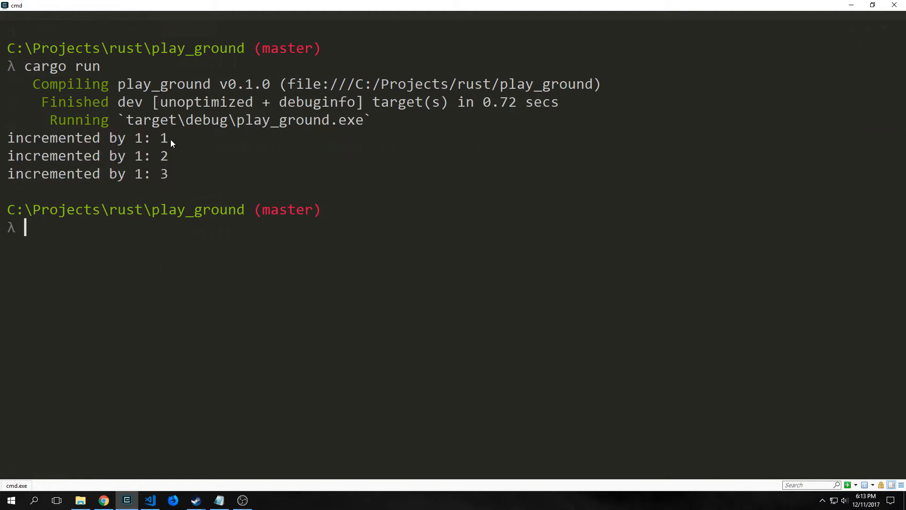
left_click(150, 500)
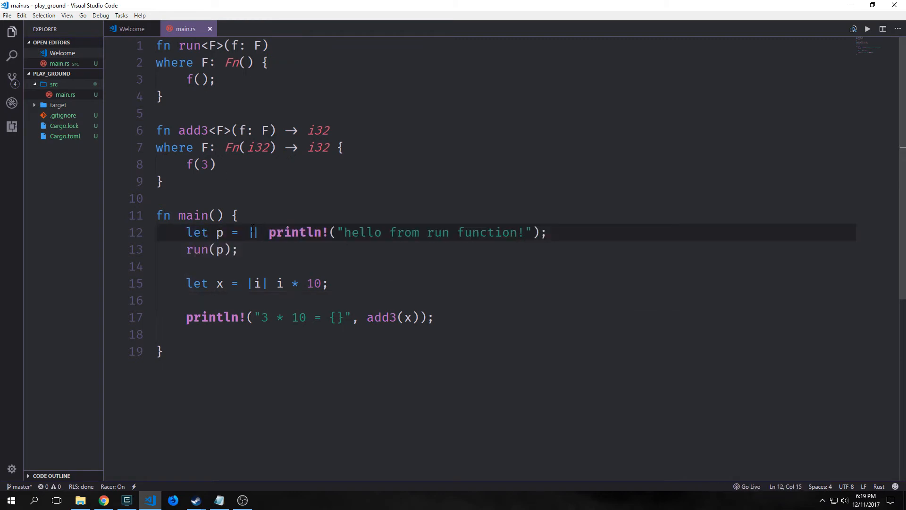
- Define generic run and add3 functions with Fn bounds, add3's closure computing i * 10
left_click_drag(268, 232, 426, 232)
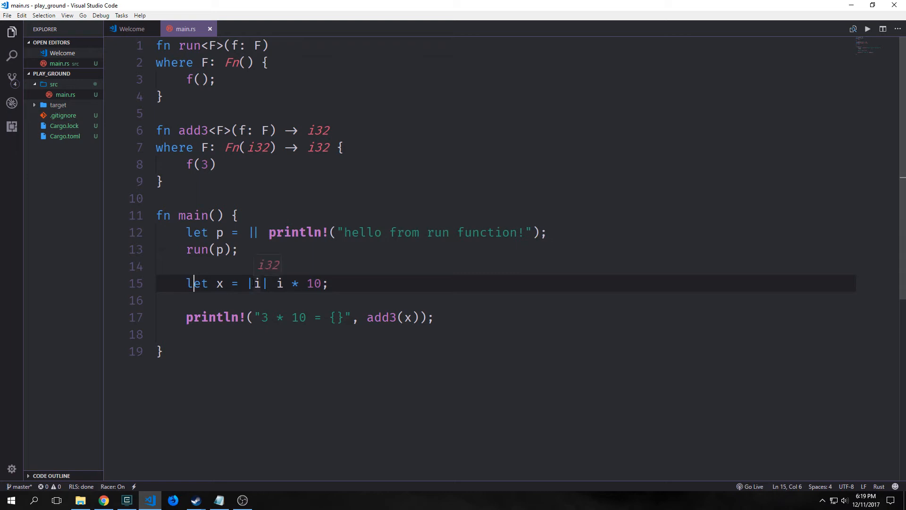
left_click_drag(275, 283, 328, 283)
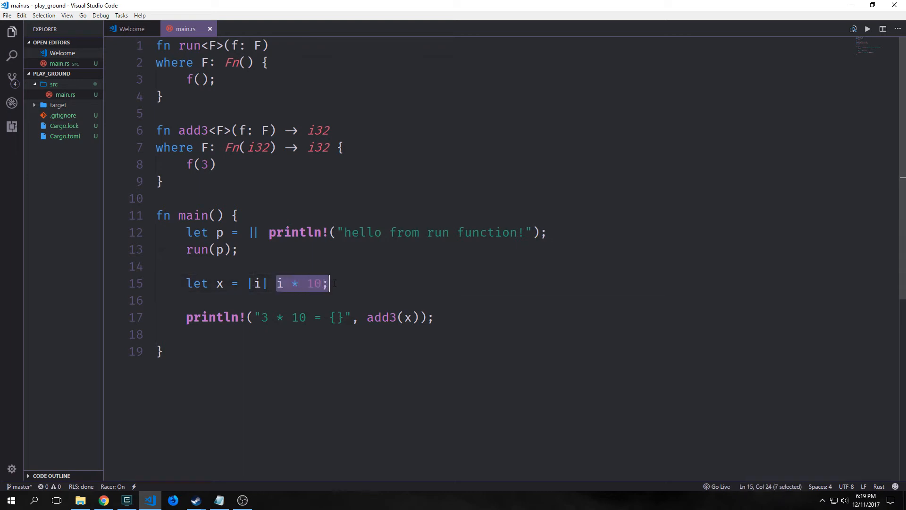
key("shift+Left")
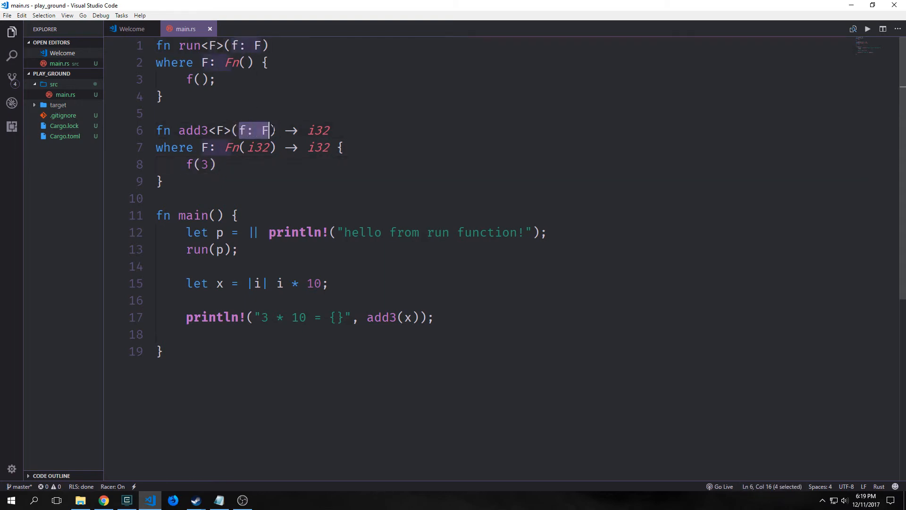
left_click(275, 130)
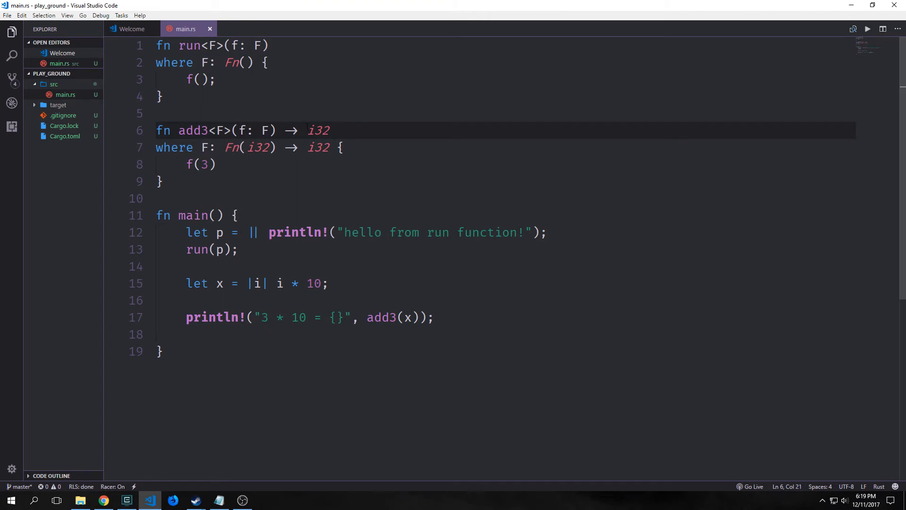
left_click(159, 96)
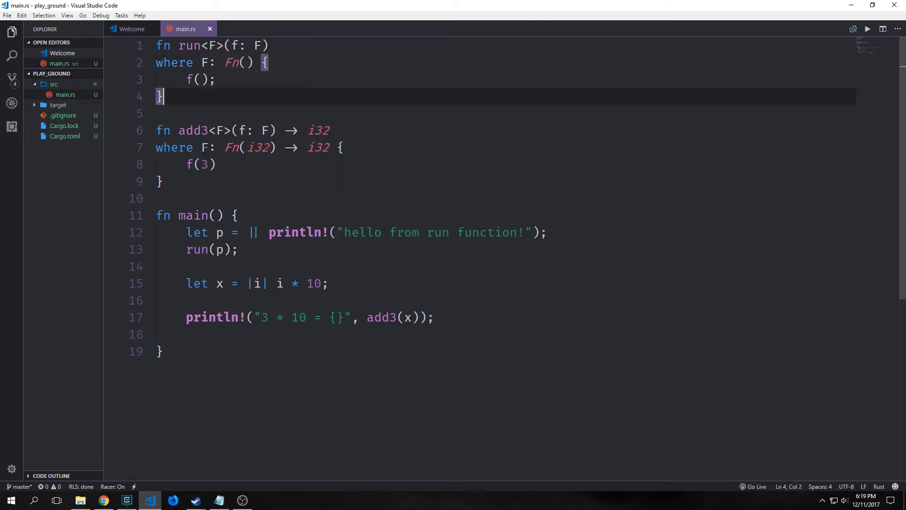
- Call run and add3 from main with closures p and x and run it, printing 3 * 10 = 30
left_click(187, 147)
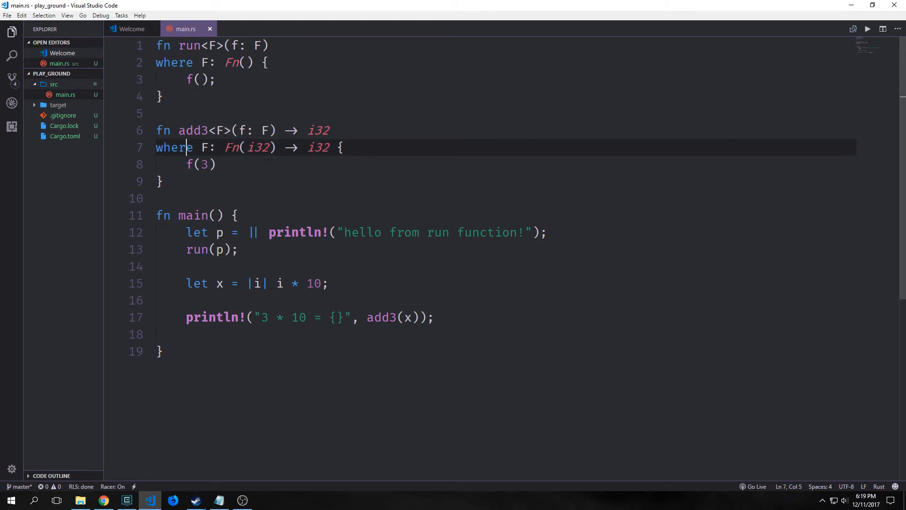
double_click(259, 147)
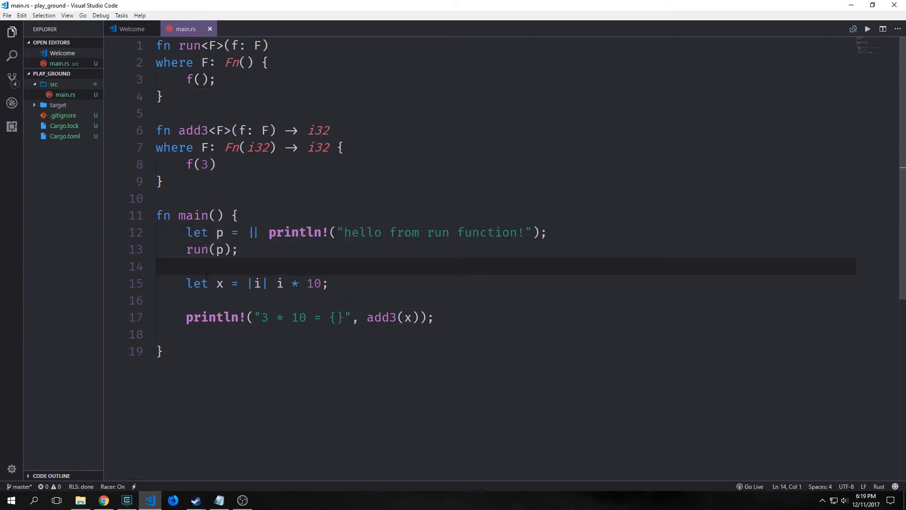
left_click_drag(367, 317, 420, 317)
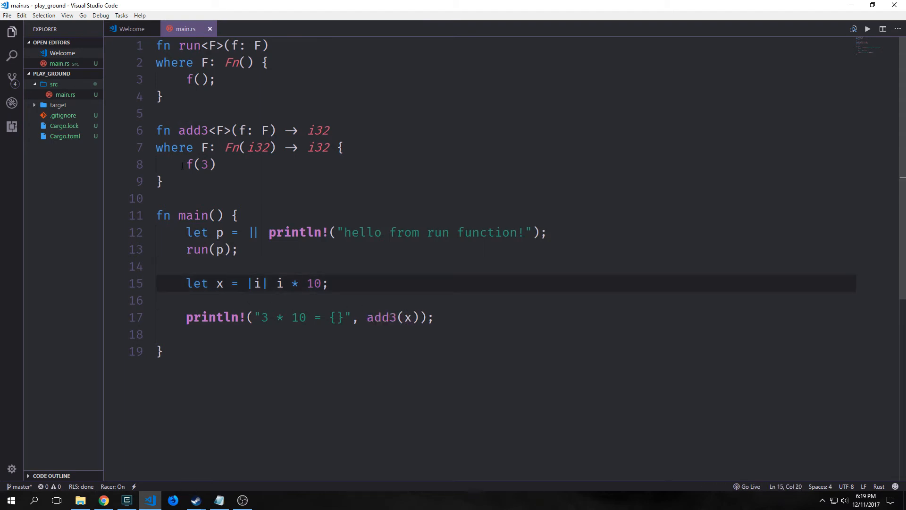
left_click(278, 284)
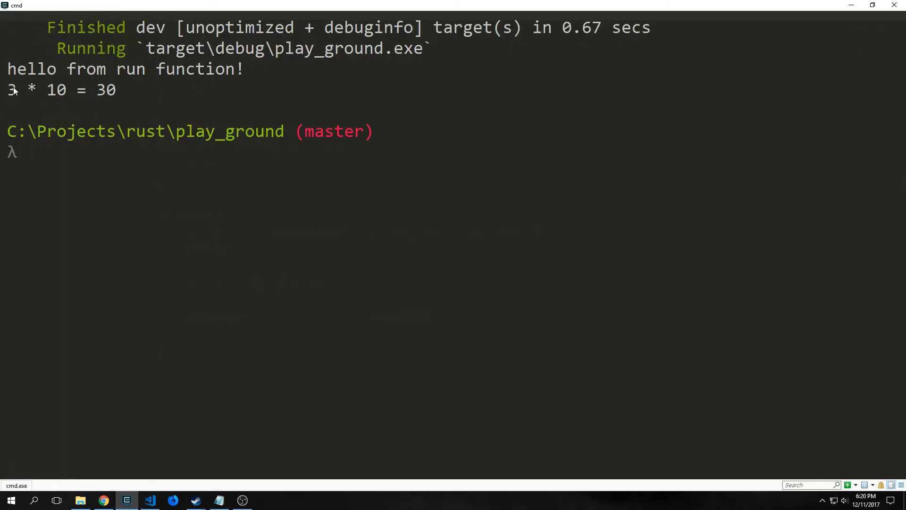
left_click(150, 500)
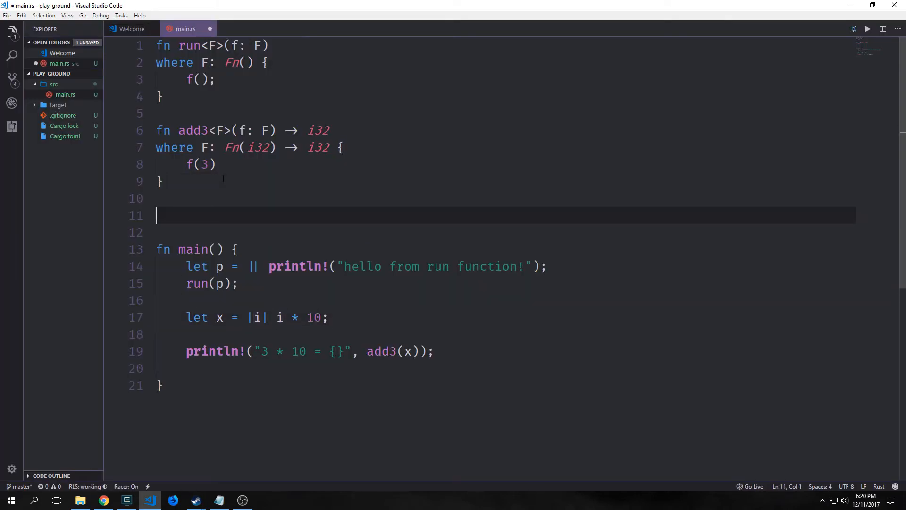
- Define struct A<F> with field f: F bounded by Fn(i32)
type("struct")
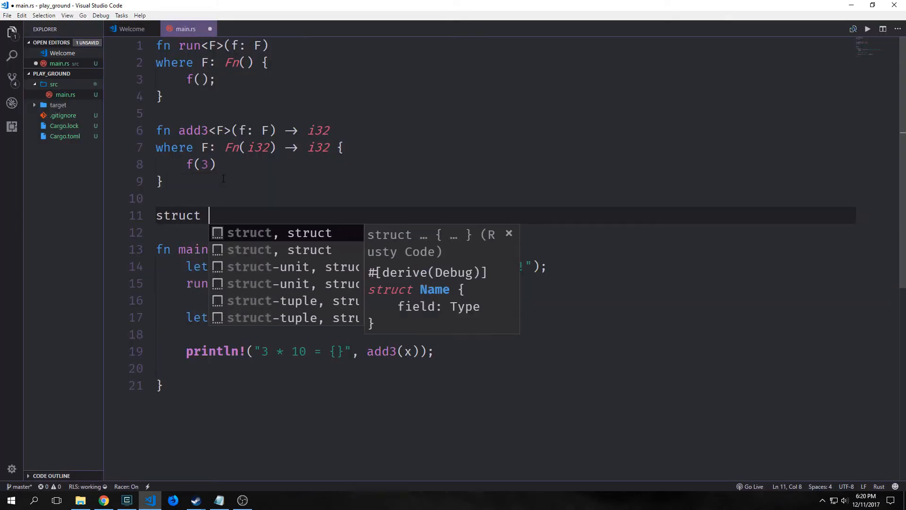
type("A")
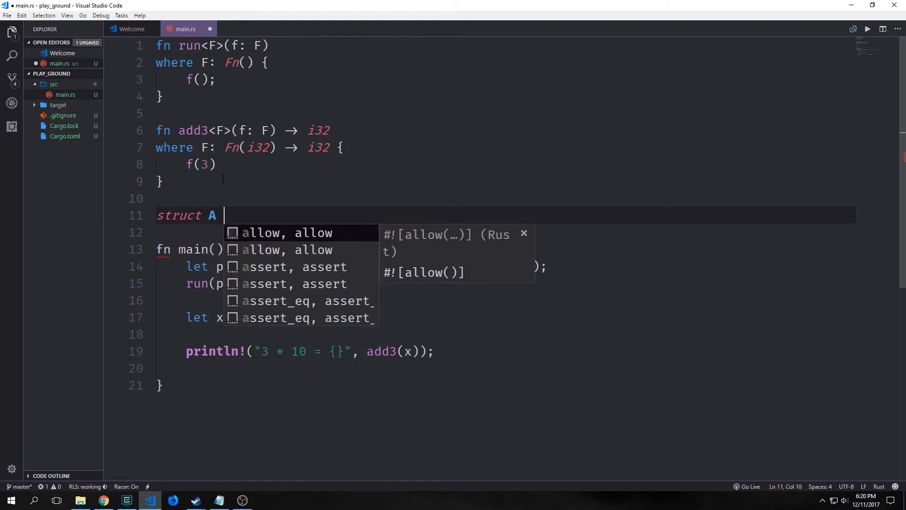
type("{")
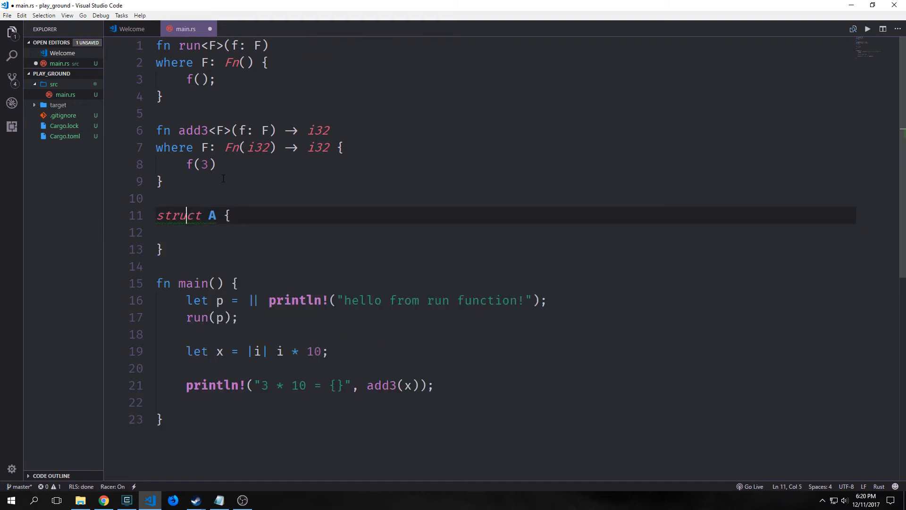
type("f")
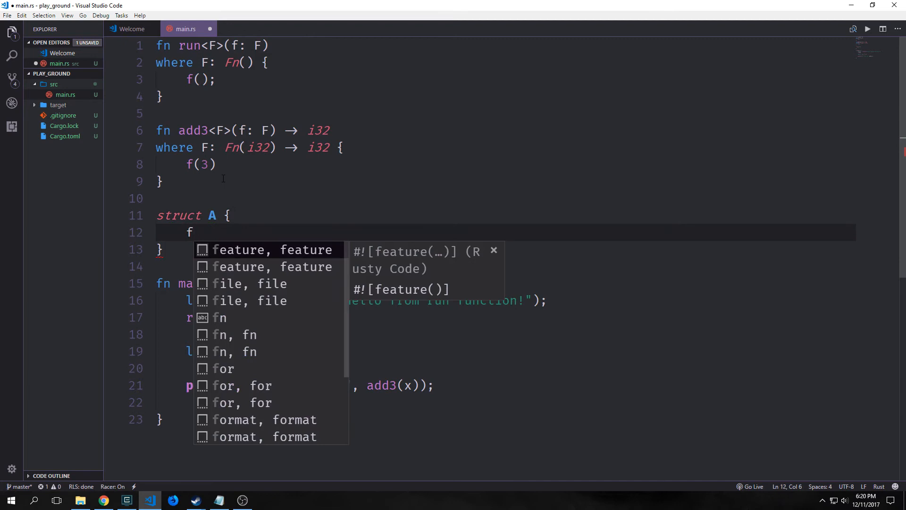
type(": F")
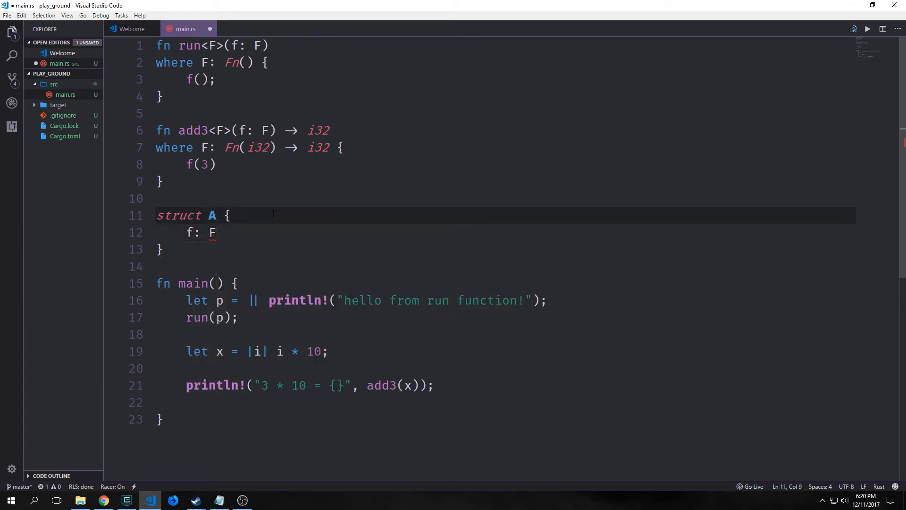
type("<F>")
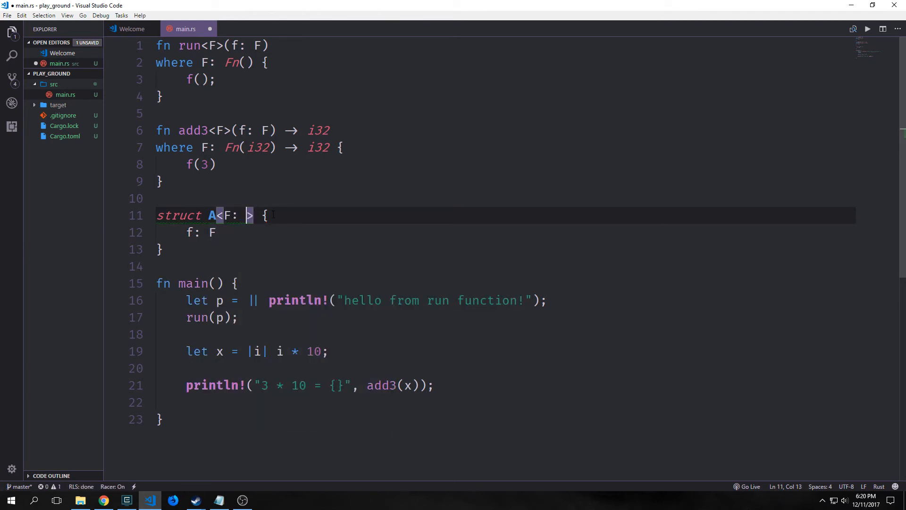
type("Fn()")
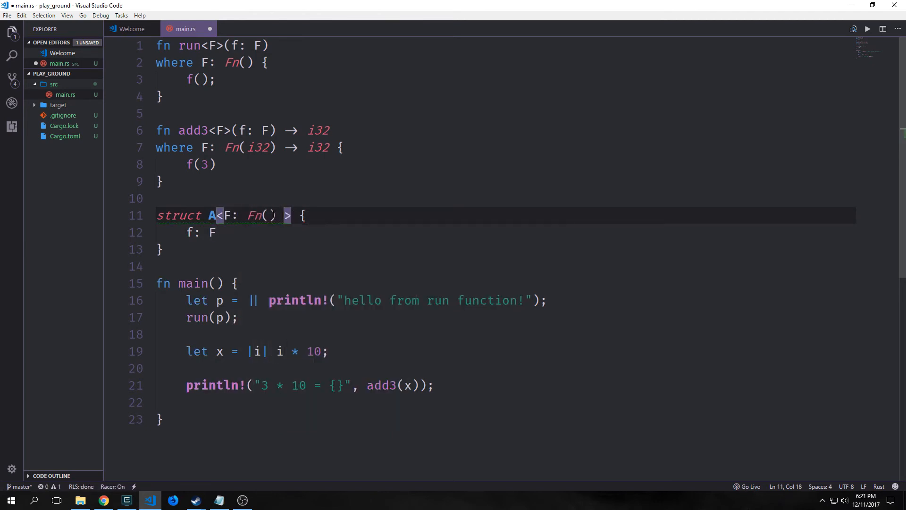
type("i32")
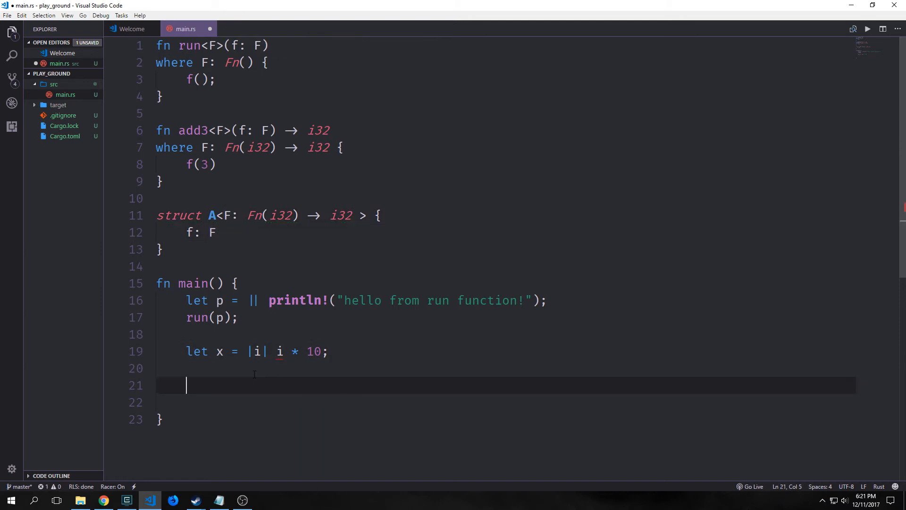
mouse_move(361, 459)
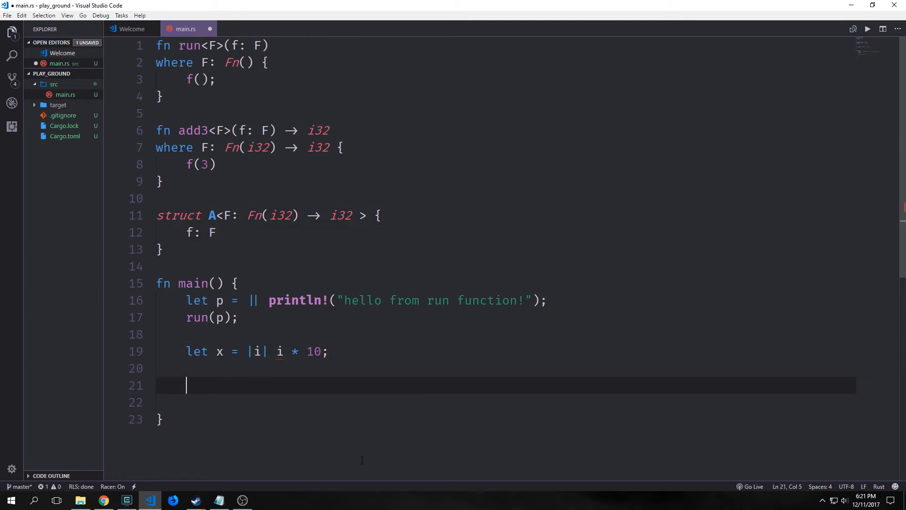
- Build let a = A { f: x, } in main and save main.rs
type("let a = A")
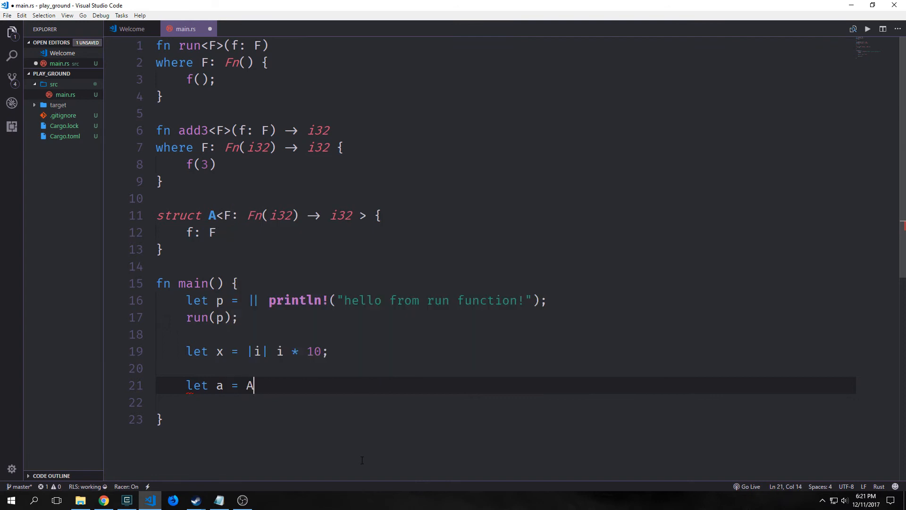
type("{")
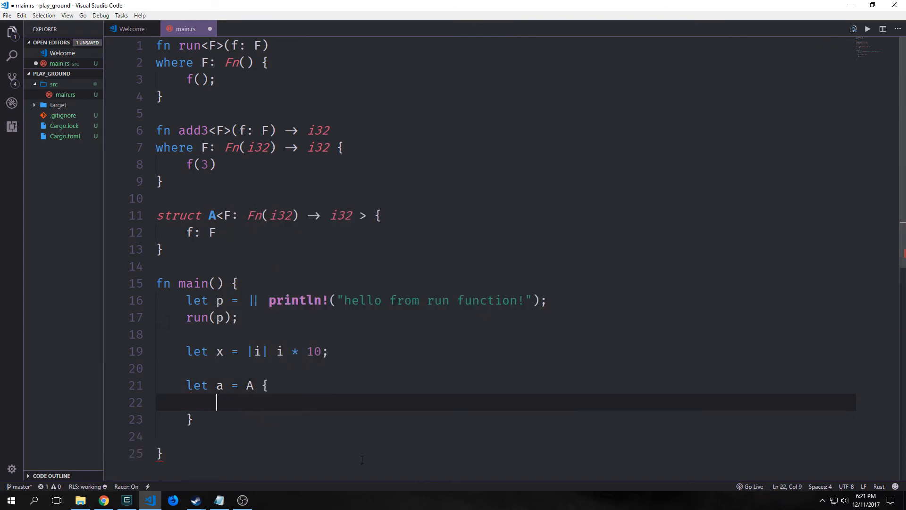
type("f: x")
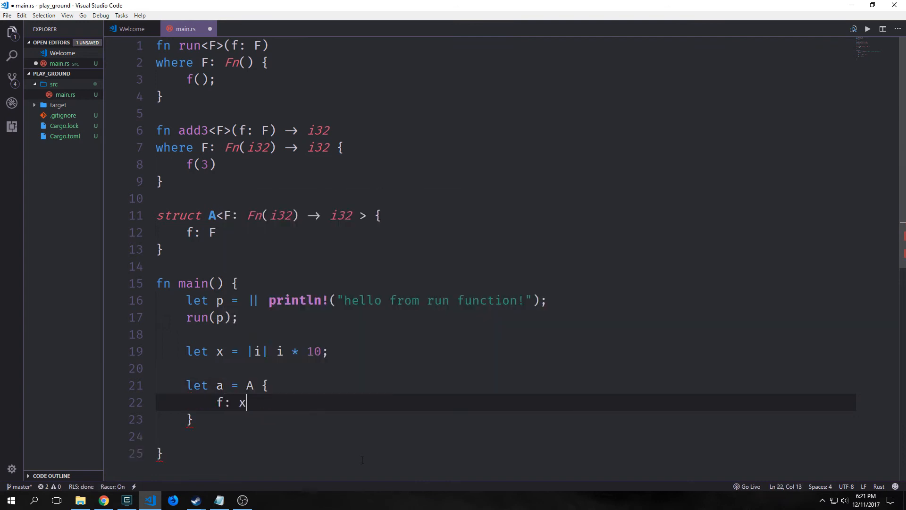
type(",")
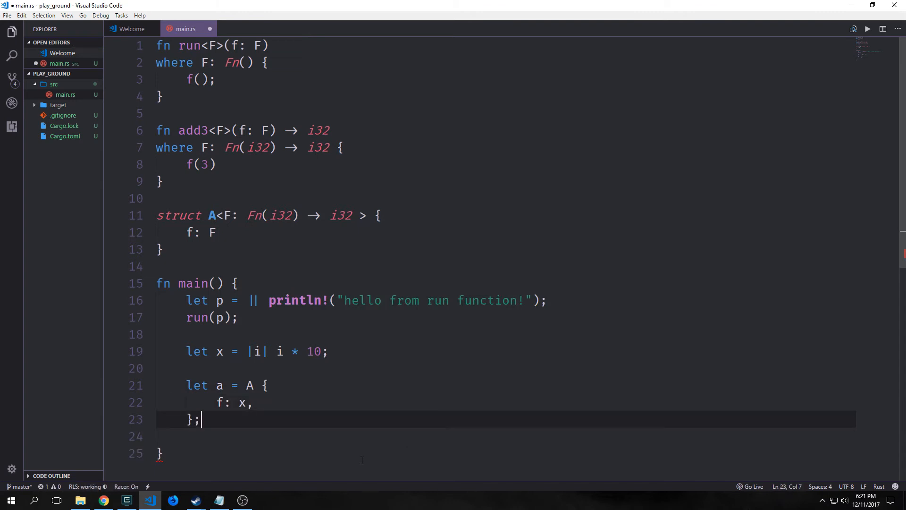
key("ctrl+s")
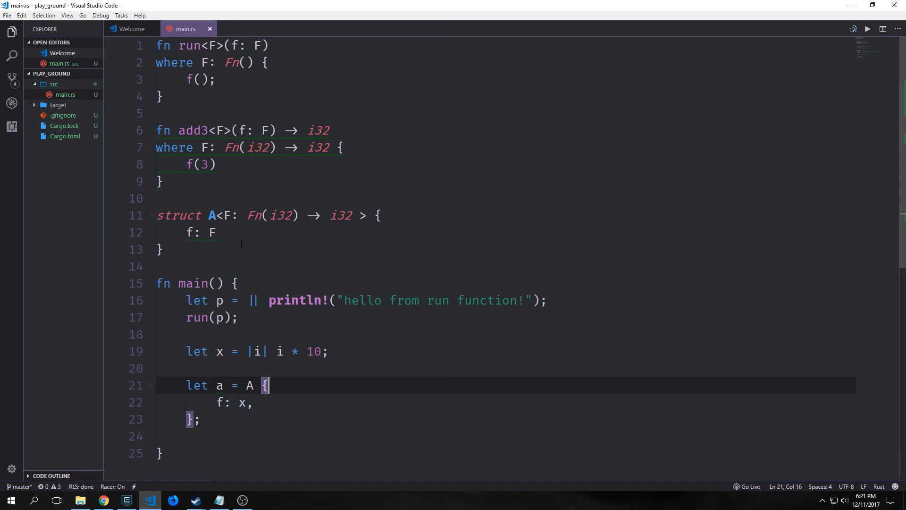
scroll("down", 3)
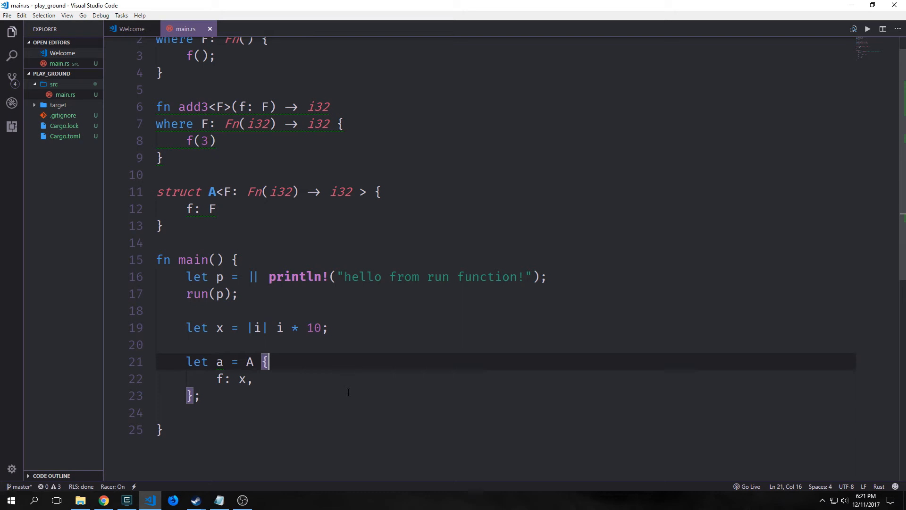
left_click(256, 192)
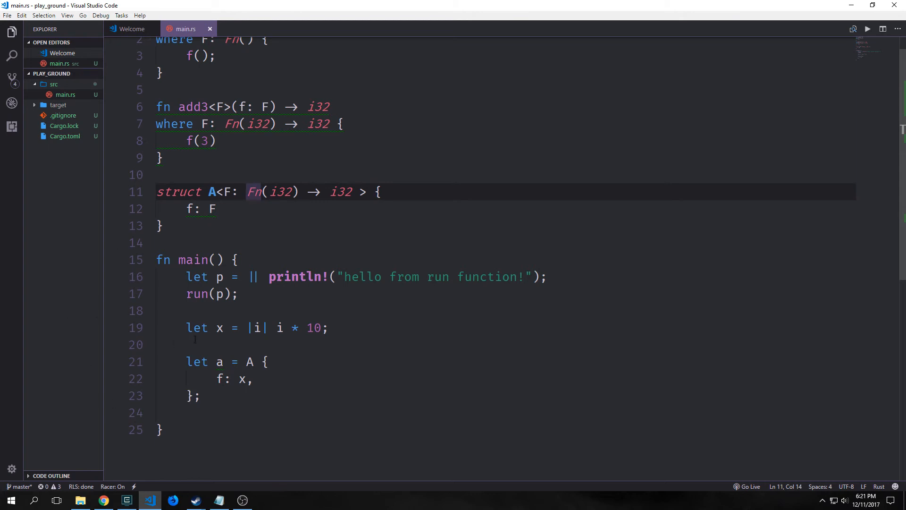
- Select the struct edits so main.rs returns to the pr function with run(p) and run(pr)
left_click_drag(185, 277, 200, 395)
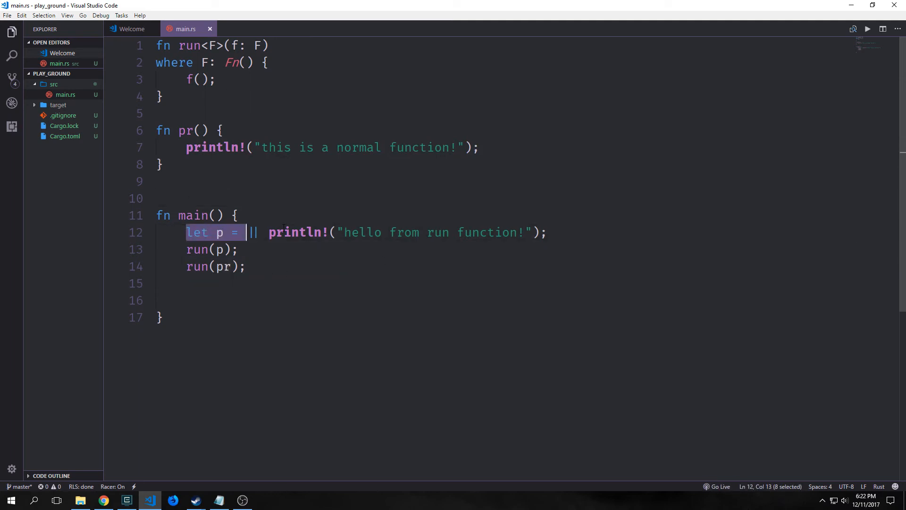
- Switch to cmd to see both the closure and normal function messages, then back to the editor
left_click(125, 500)
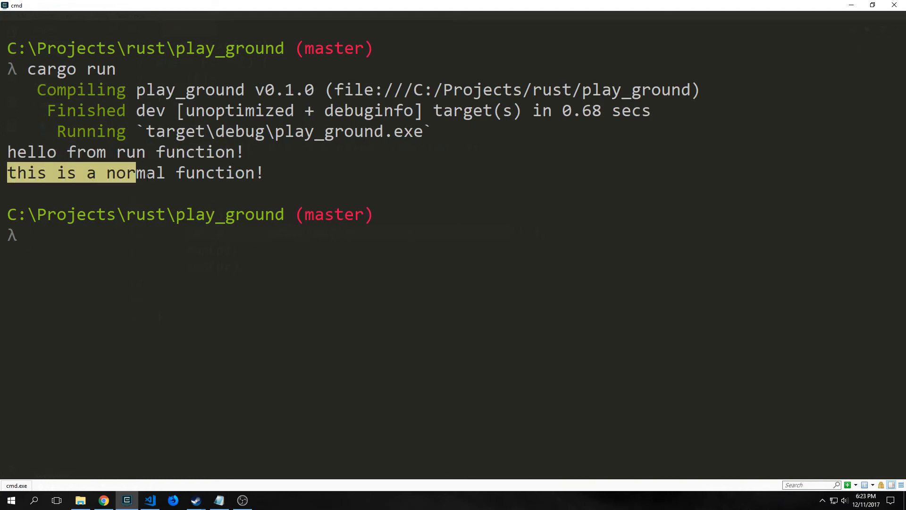
left_click(150, 500)
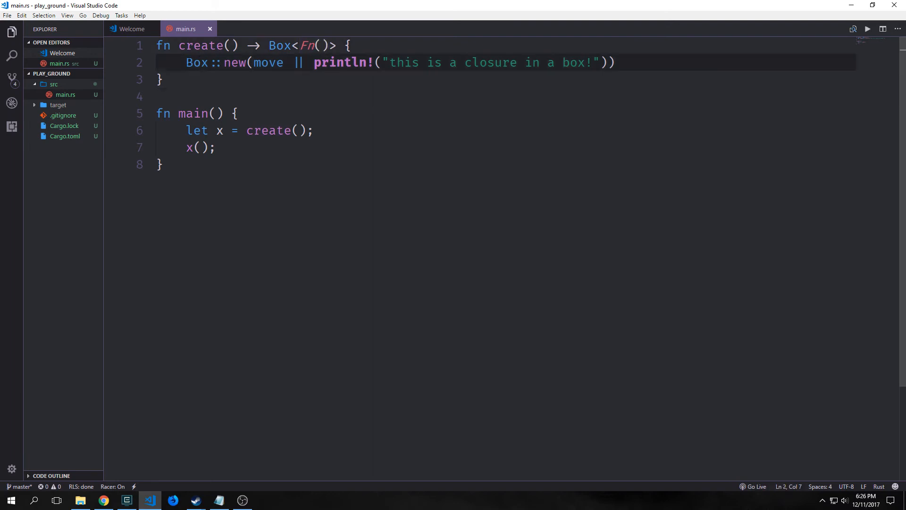
- Walk through create(): the move keyword, Box::new with println, and the let x binding in main
left_click(160, 80)
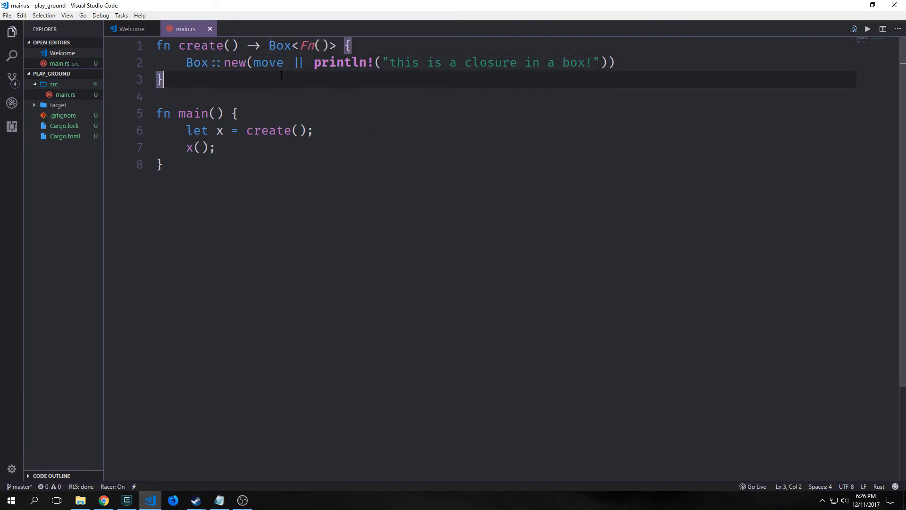
double_click(267, 62)
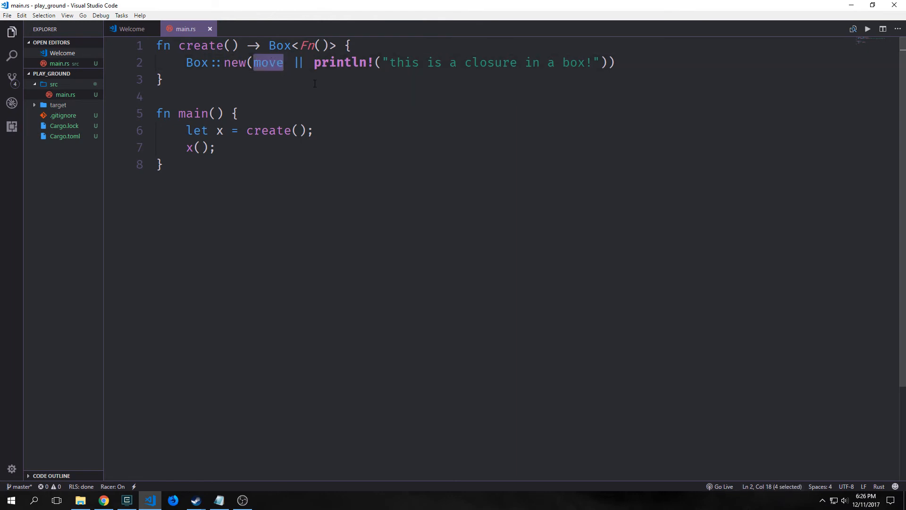
mouse_move(374, 36)
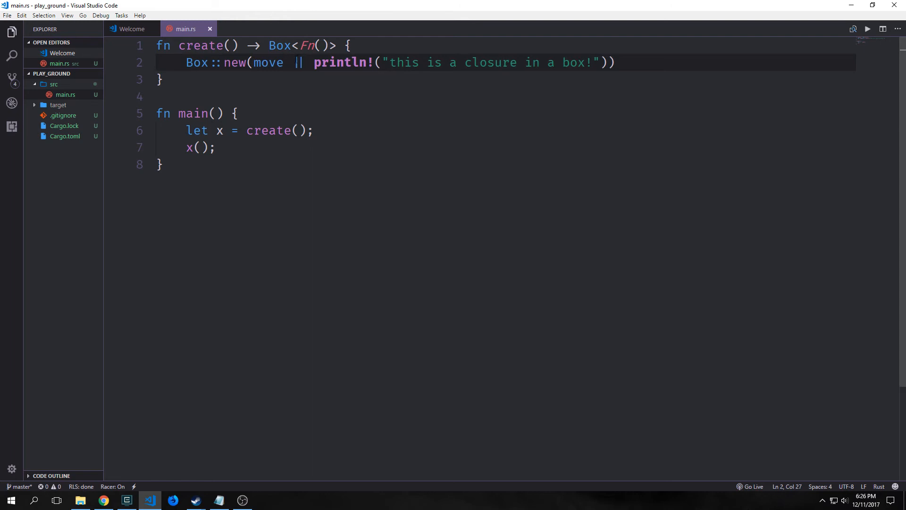
left_click_drag(300, 62, 599, 62)
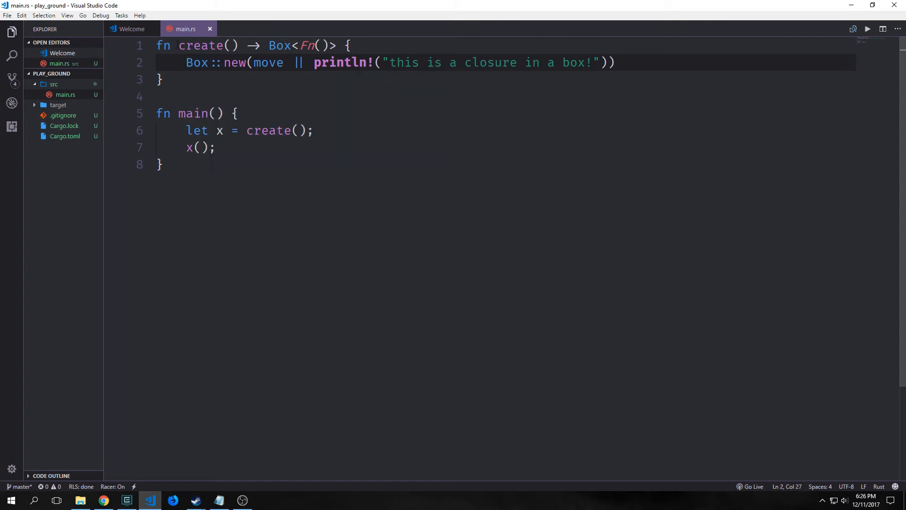
left_click(210, 62)
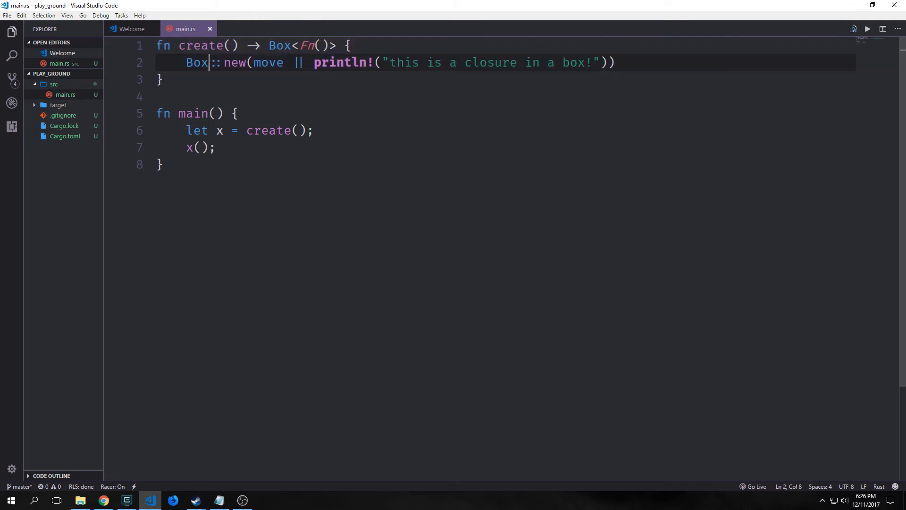
left_click(157, 113)
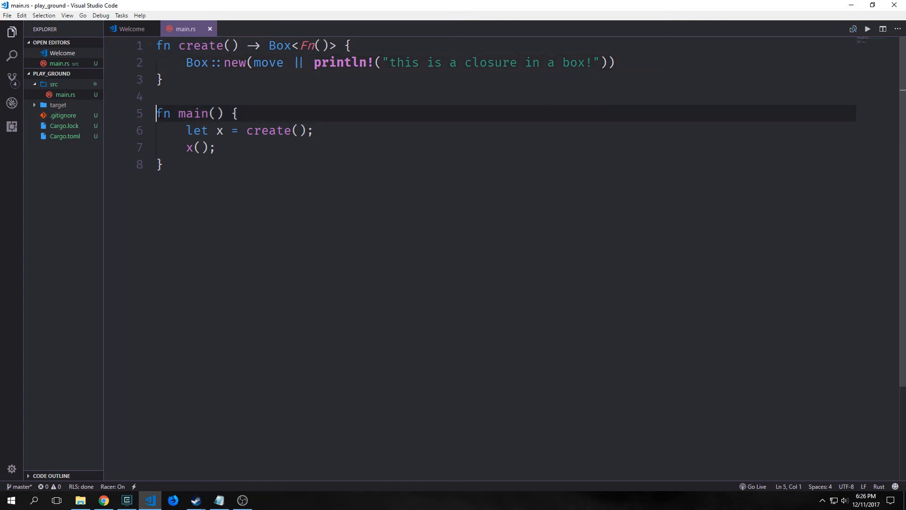
left_click(335, 63)
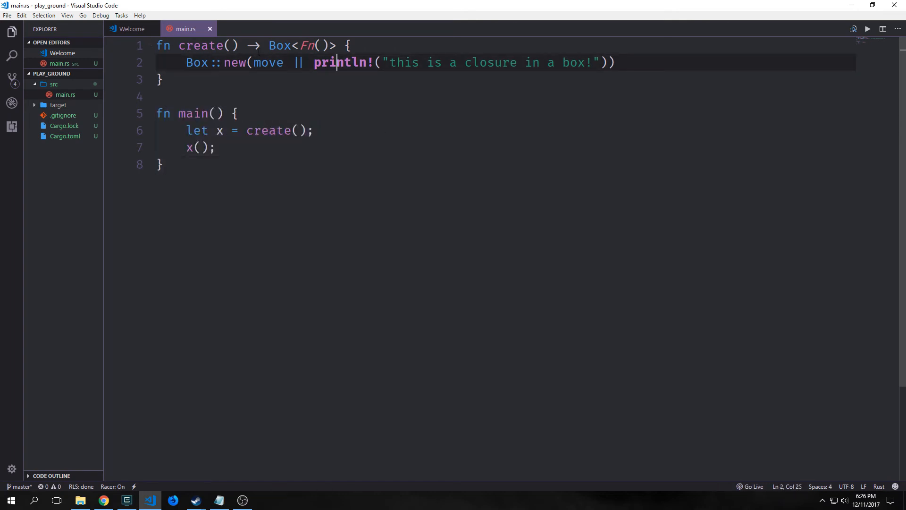
double_click(267, 62)
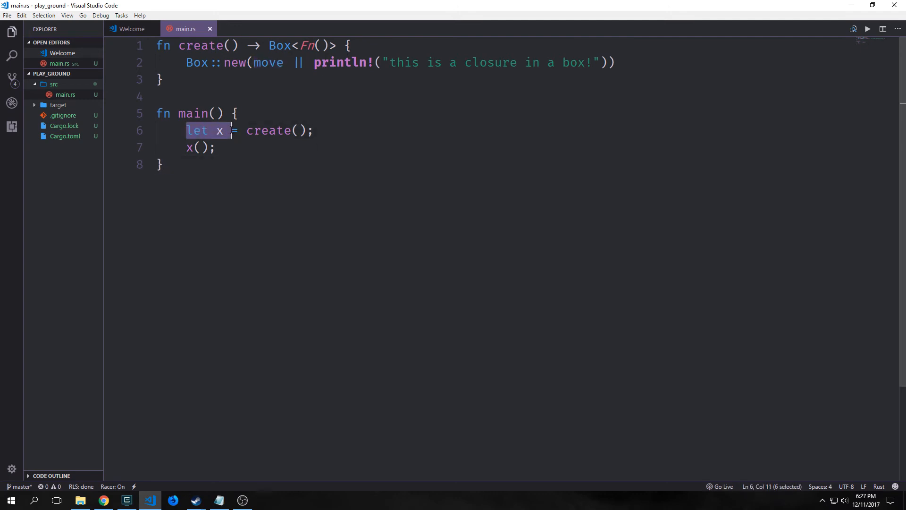
- Switch to cmd for the "this is a closure in a box!" output, then return to the editor
left_click(267, 130)
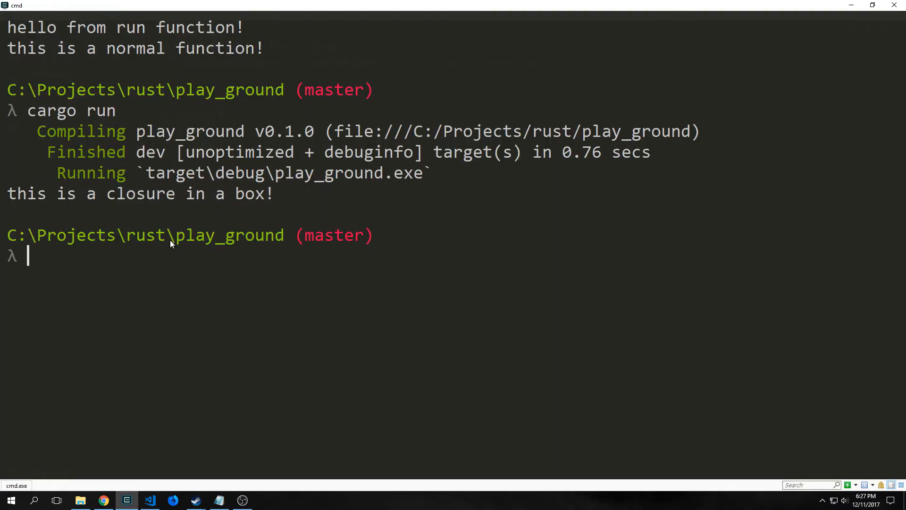
left_click(149, 500)
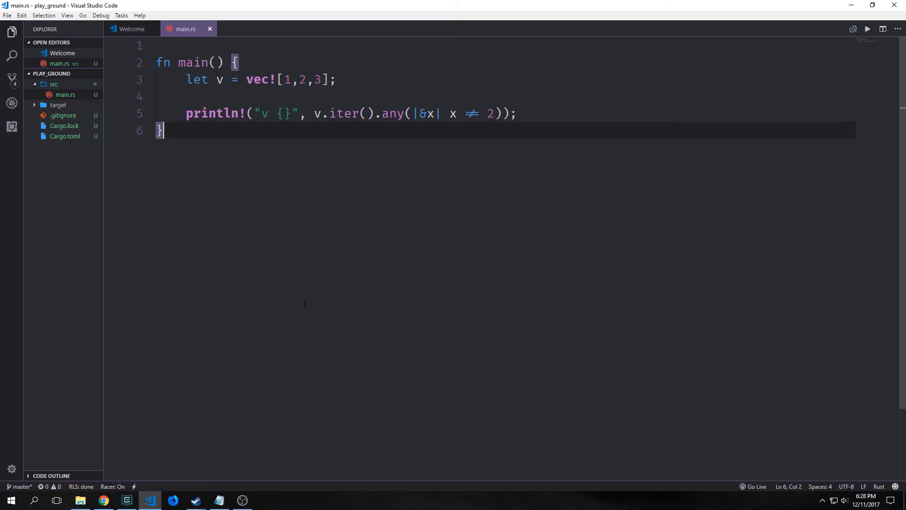
- Edit main around vec![1,2,3] so it prints v.iter().any(|&x| x != 2)
double_click(344, 113)
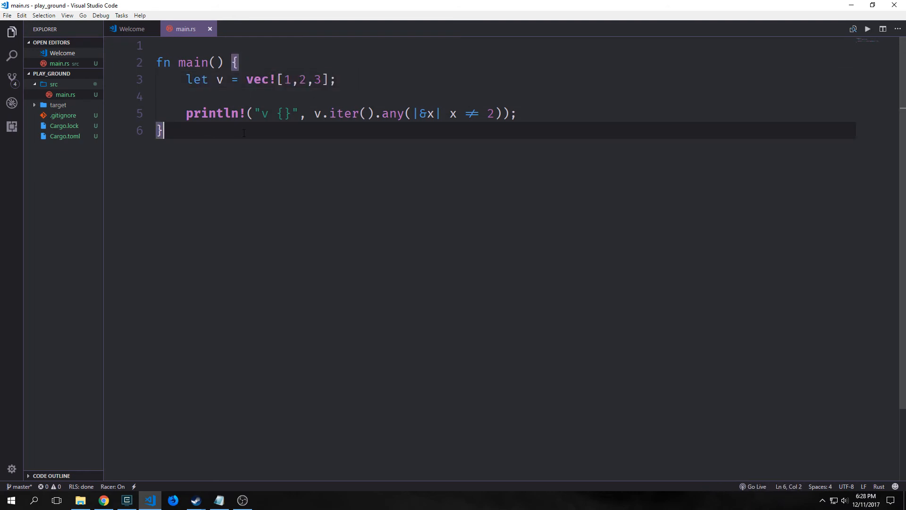
mouse_move(459, 140)
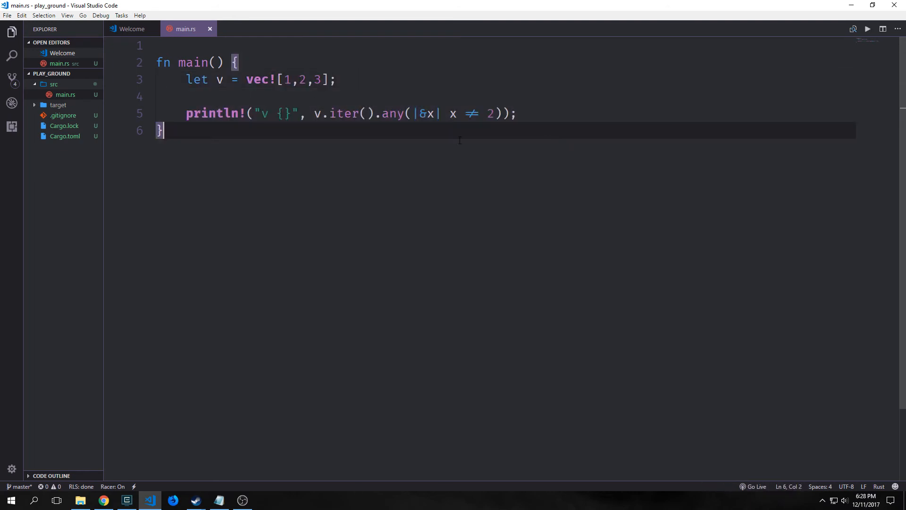
left_click(337, 114)
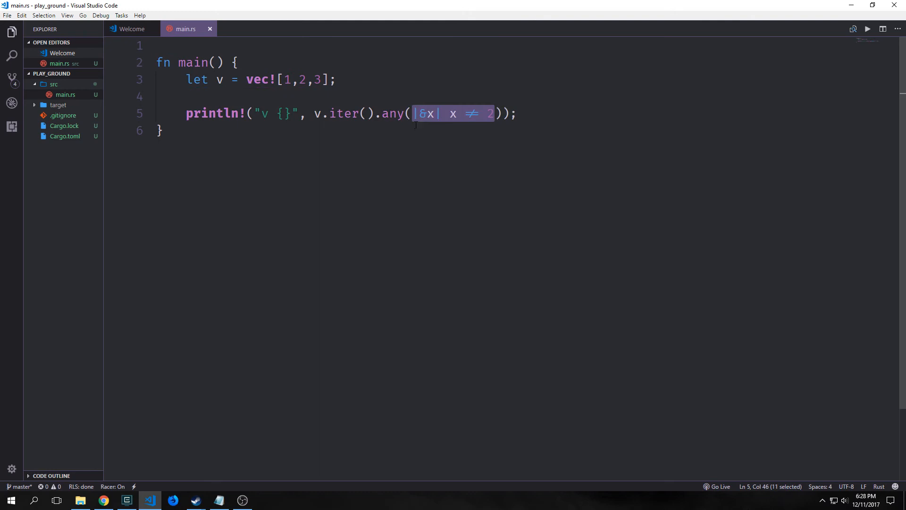
left_click(162, 131)
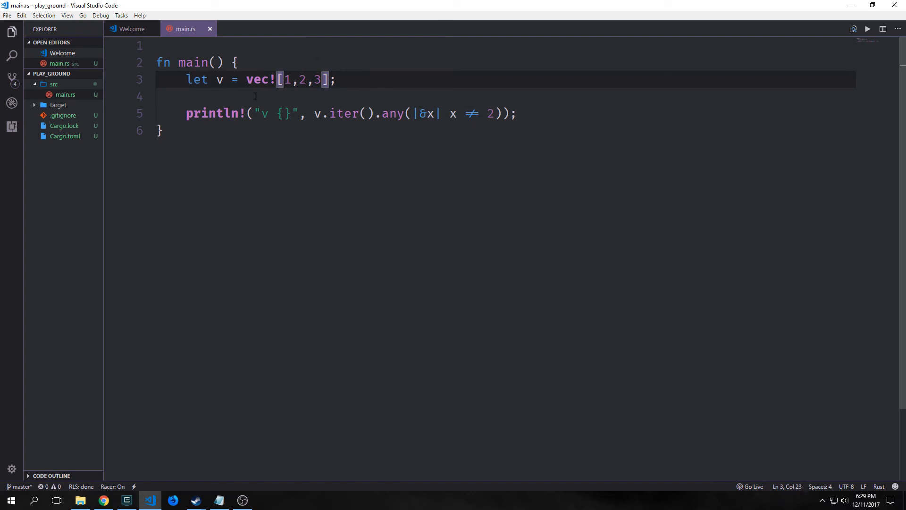
left_click(427, 114)
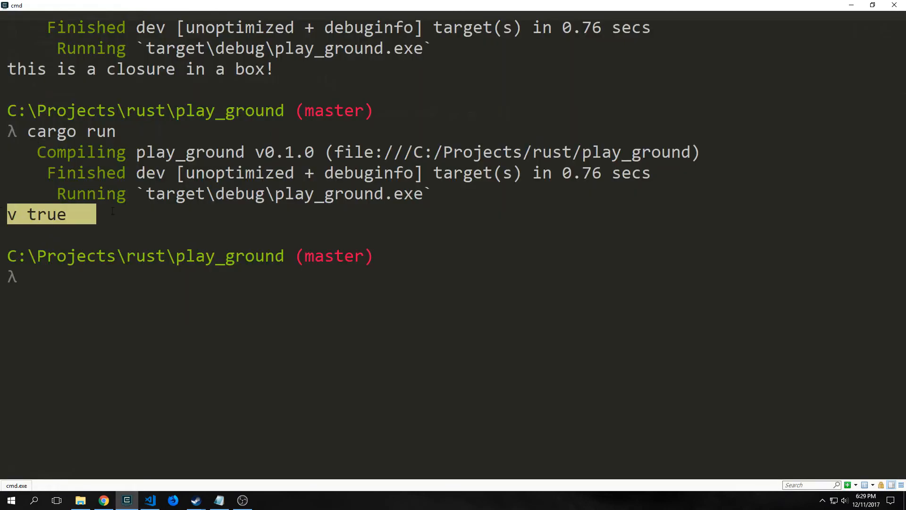
left_click(150, 500)
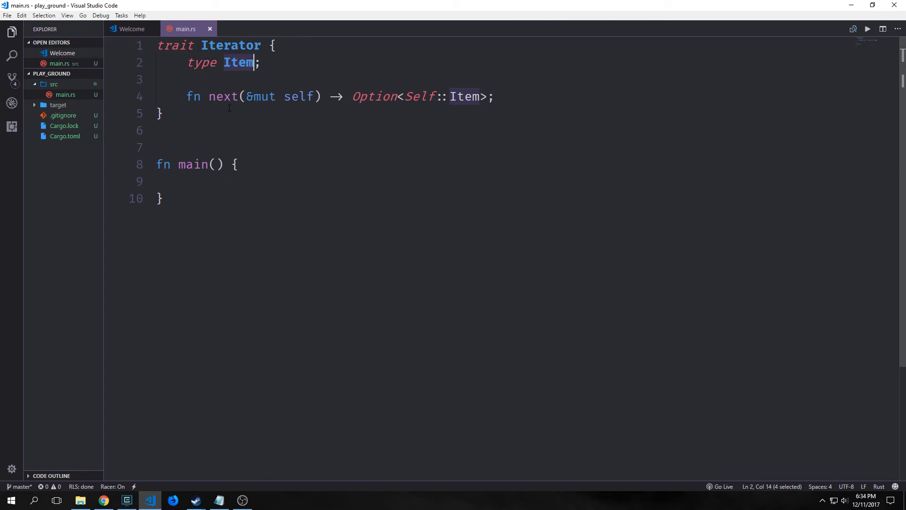
- Write let v = vec![1,2,3]; followed by v.iter().next(); in main
type("let v = vec![1,2,3];")
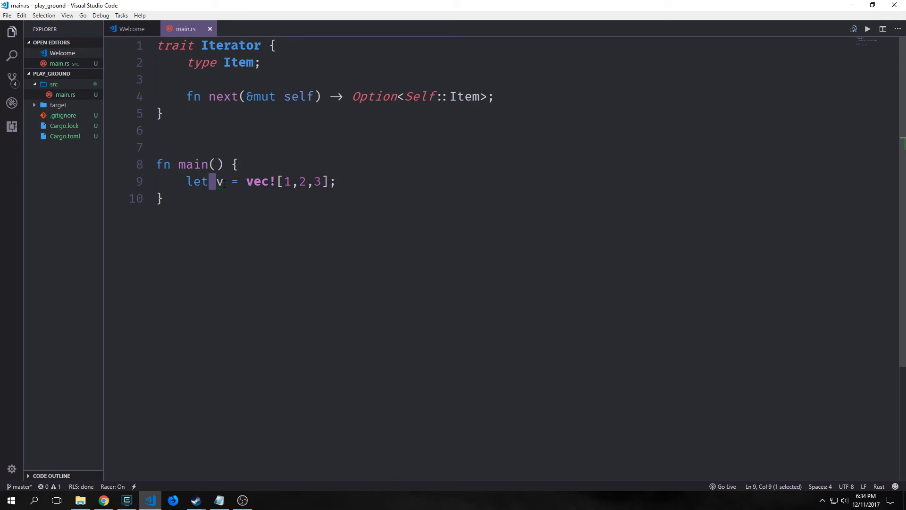
left_click(224, 62)
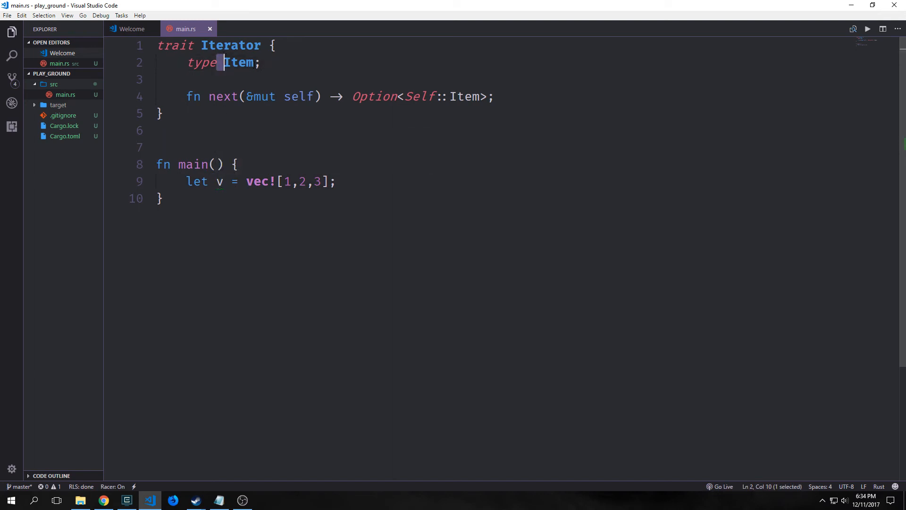
left_click(201, 96)
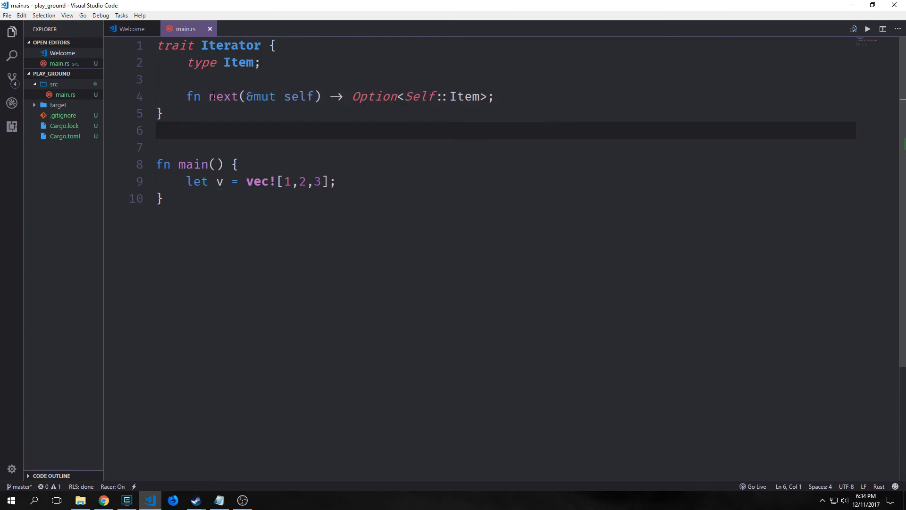
left_click_drag(246, 181, 337, 181)
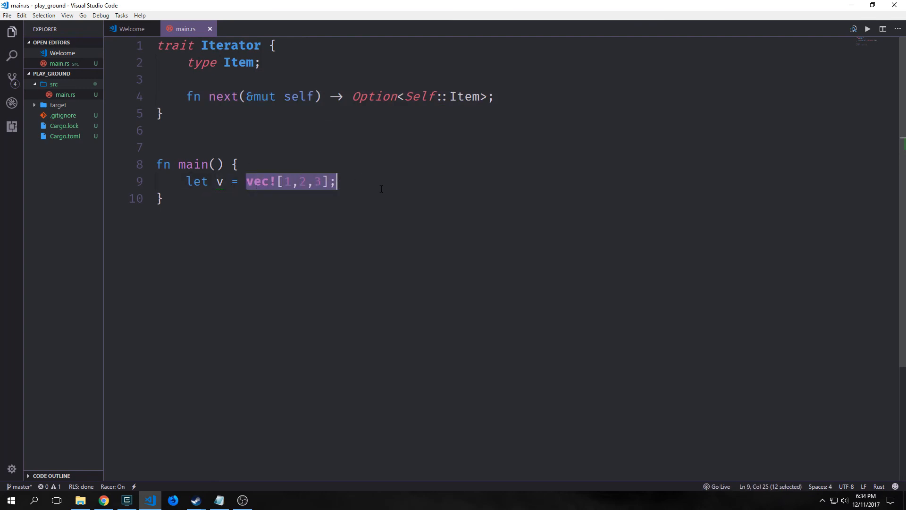
type("v")
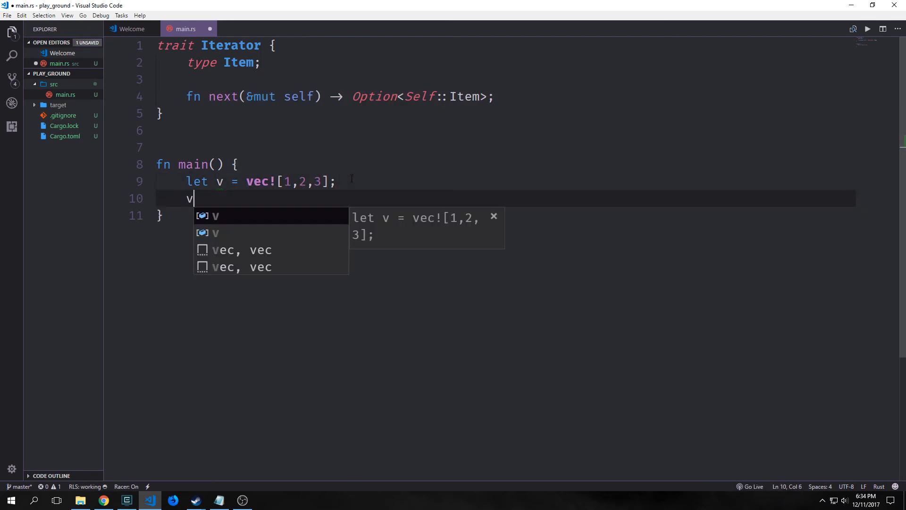
type(".iter();")
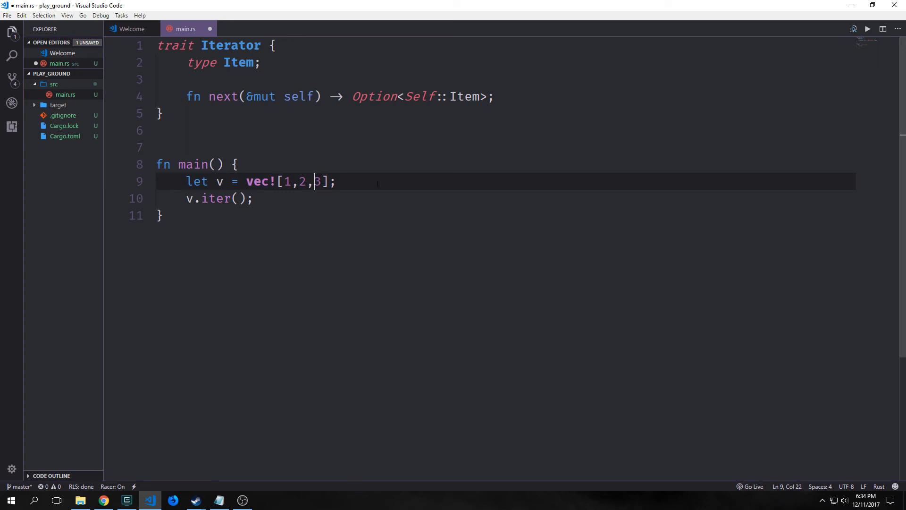
type(".next()")
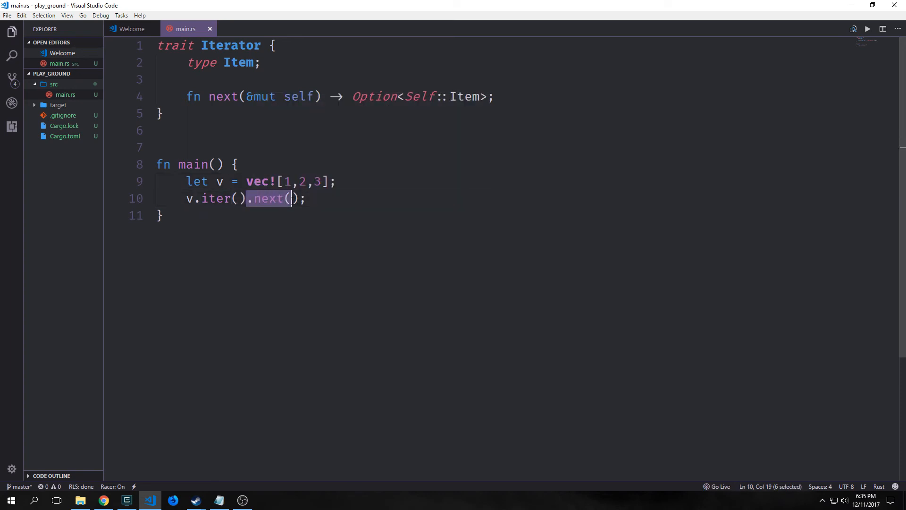
- Highlight the next call and its signature in the Iterator trait
double_click(216, 198)
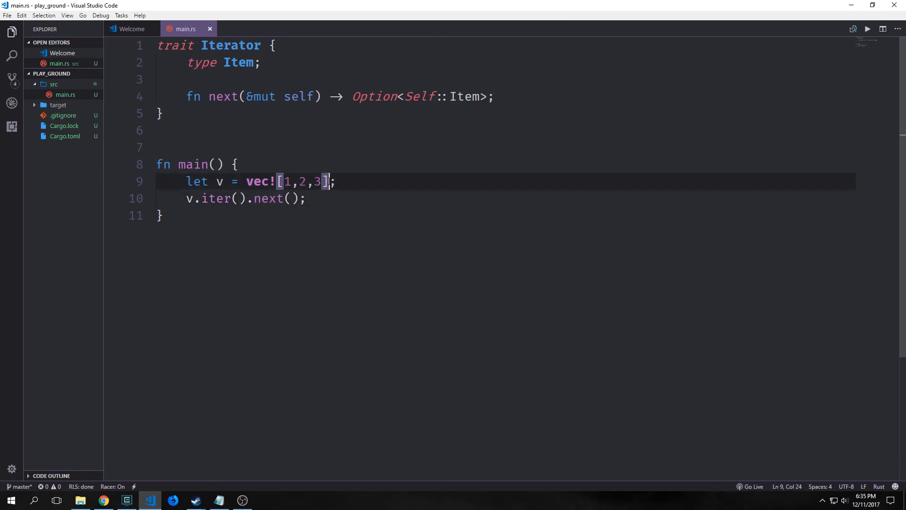
left_click(253, 96)
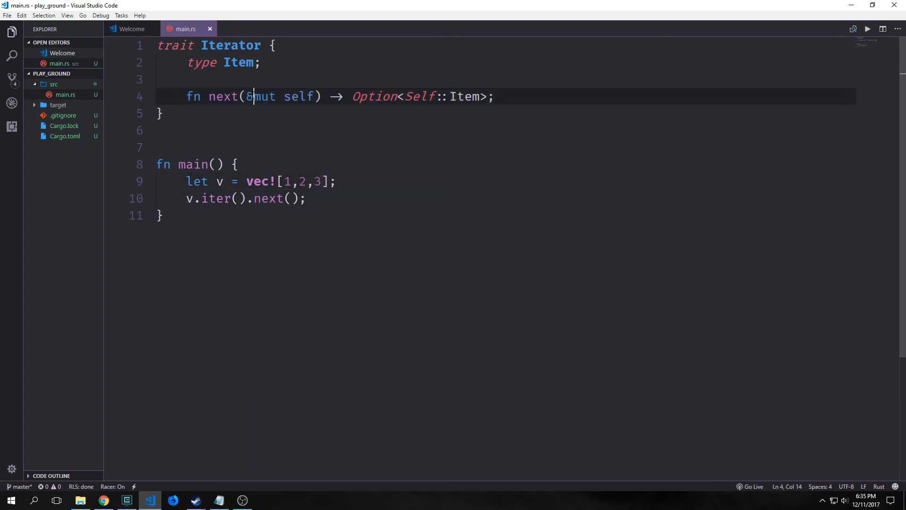
left_click_drag(247, 97, 312, 96)
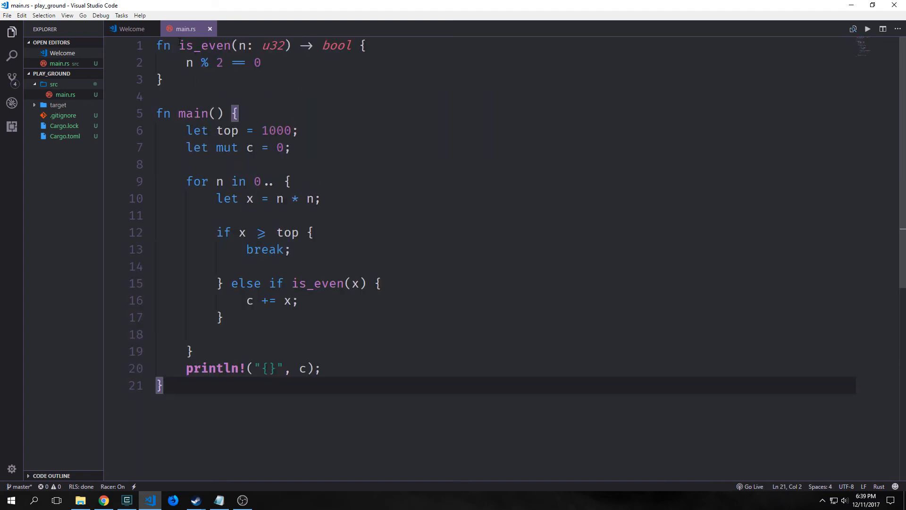
- Change let top from 1000 to 10000
left_click_drag(157, 46, 163, 80)
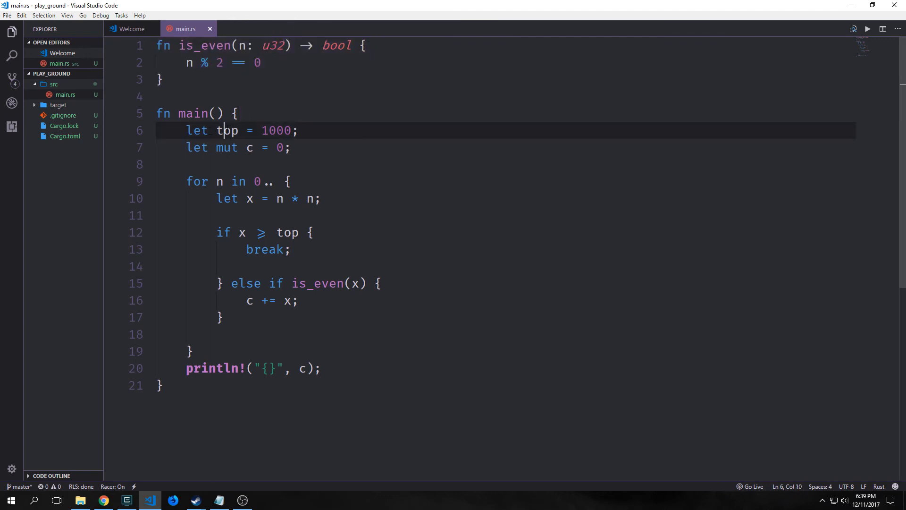
type("0")
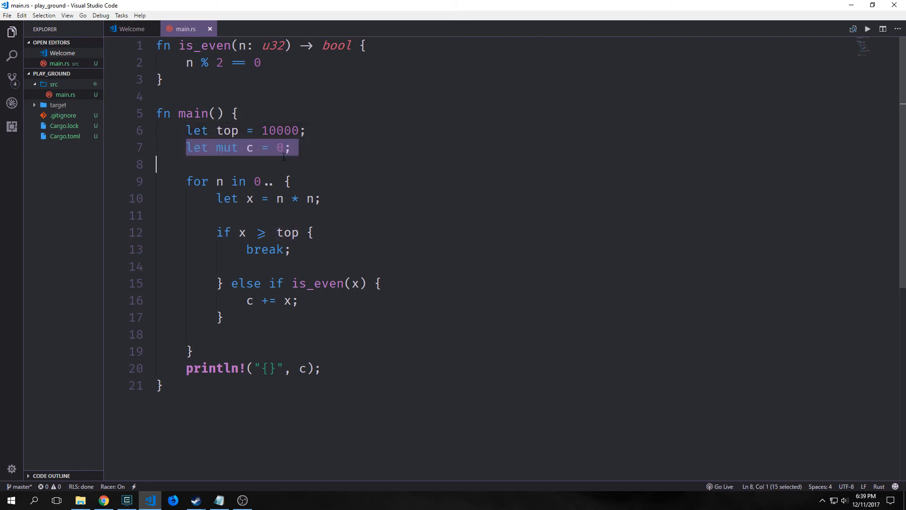
- Walk through the mutable counter c, the open-ended for loop, n*n and the break against top
left_click(231, 147)
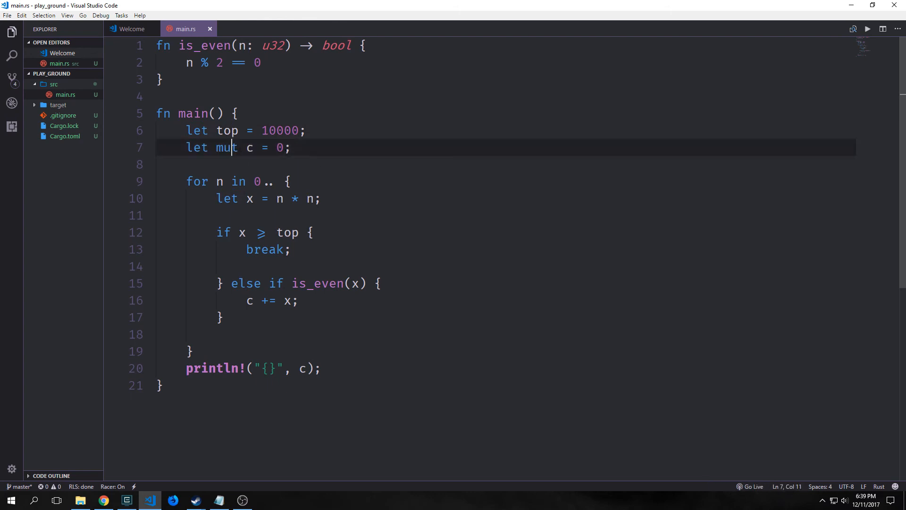
left_click_drag(185, 181, 225, 181)
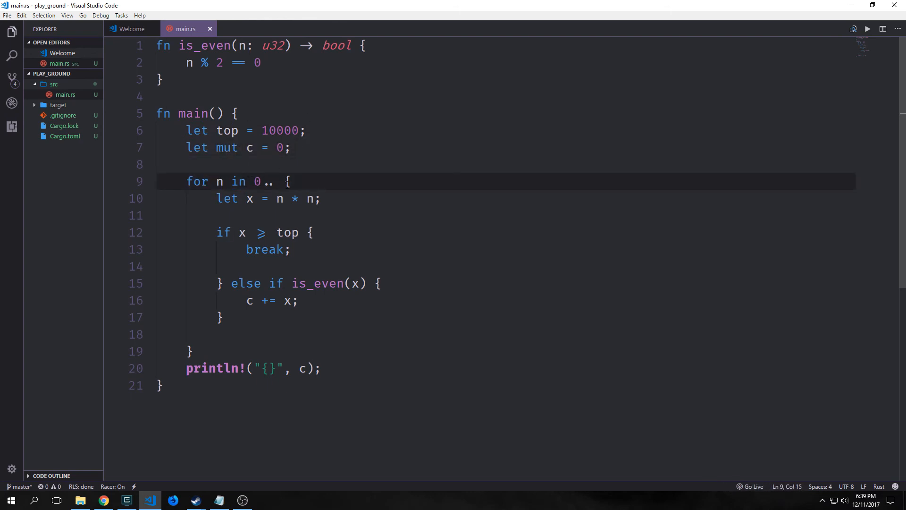
left_click(277, 181)
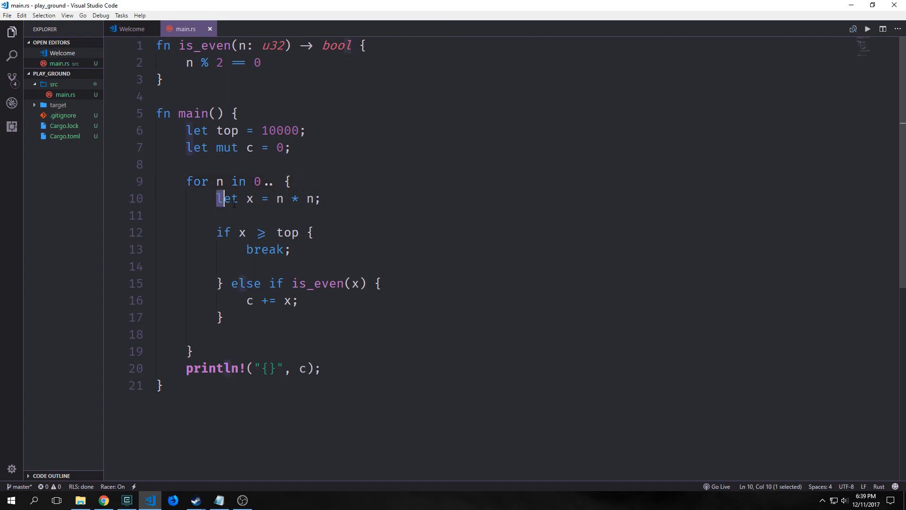
left_click(278, 198)
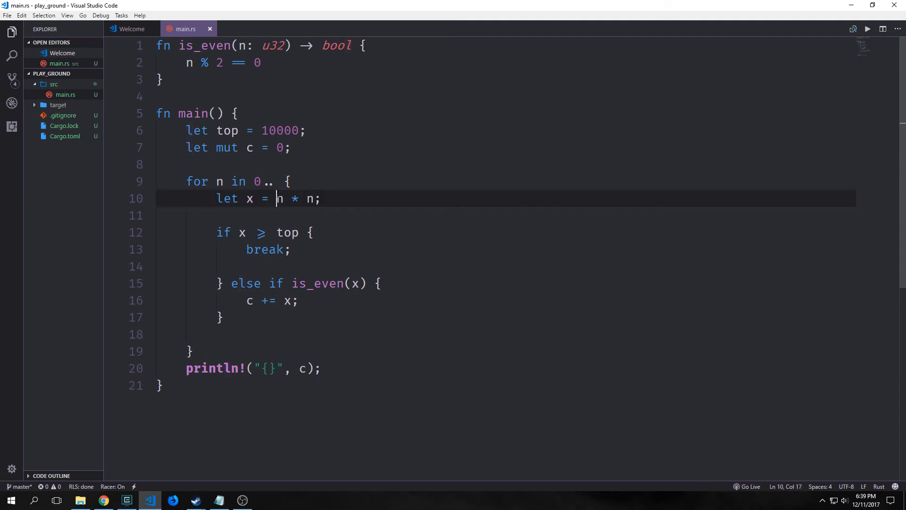
double_click(280, 130)
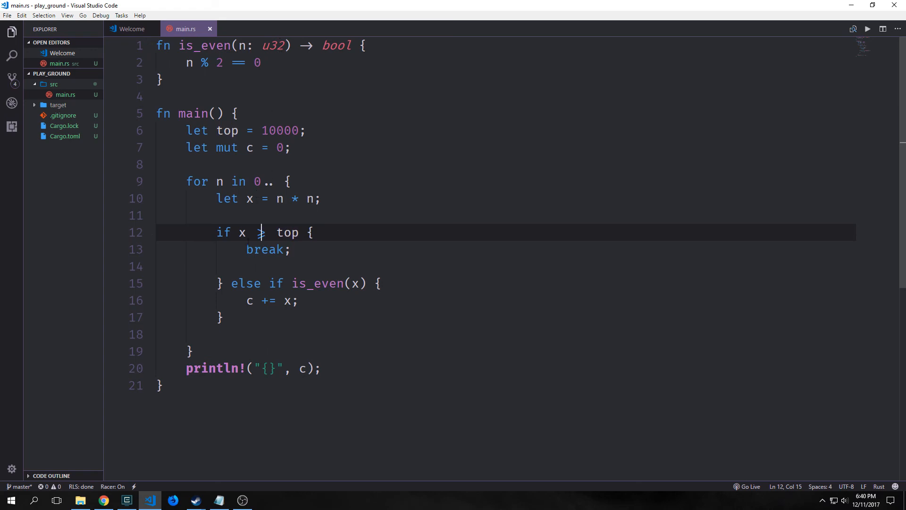
left_click(249, 300)
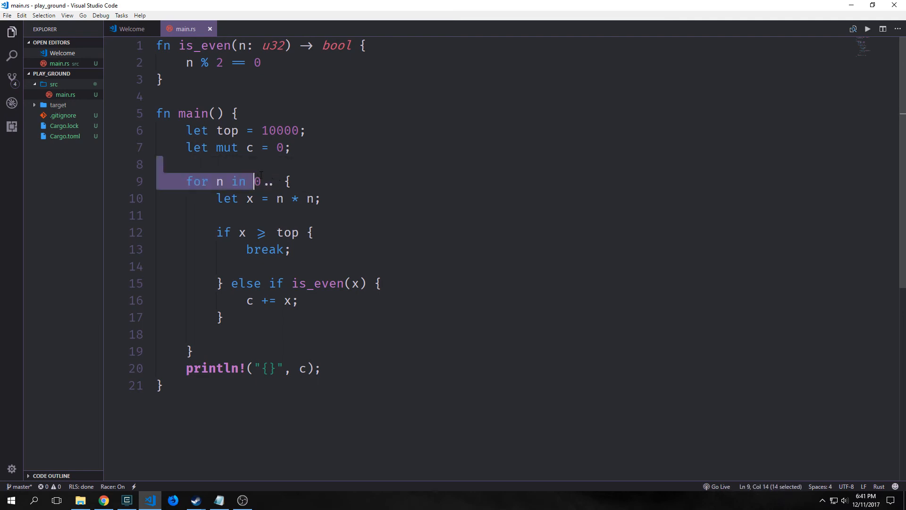
left_click(296, 164)
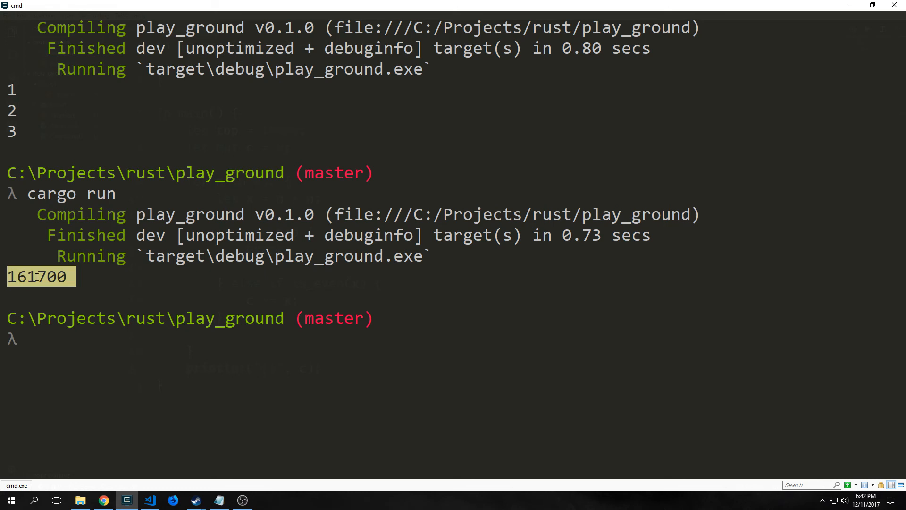
- Focus cmd showing the loop version's printed sum 161700
left_click(150, 499)
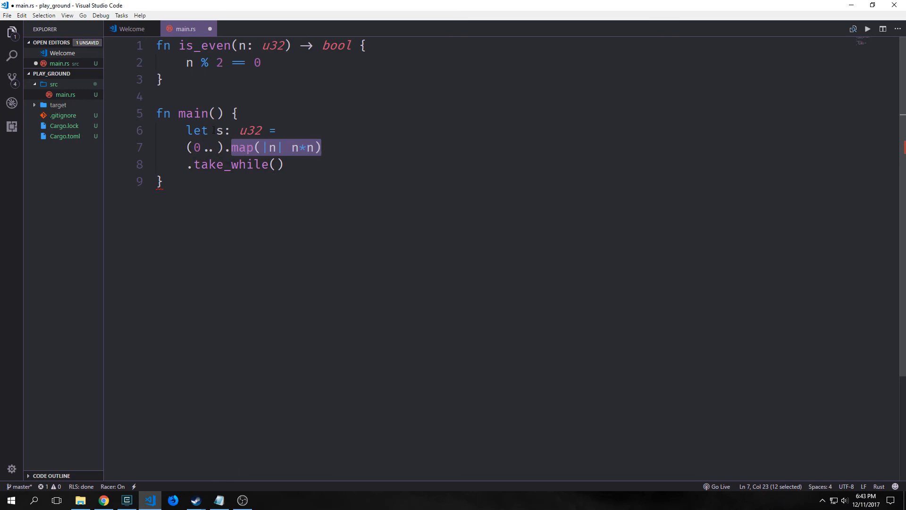
- Review take_while(|&n| n < 10000) and add .filter(|&n| is_even(n)) to the chain
left_click(277, 147)
type("|&n| n < 10000")
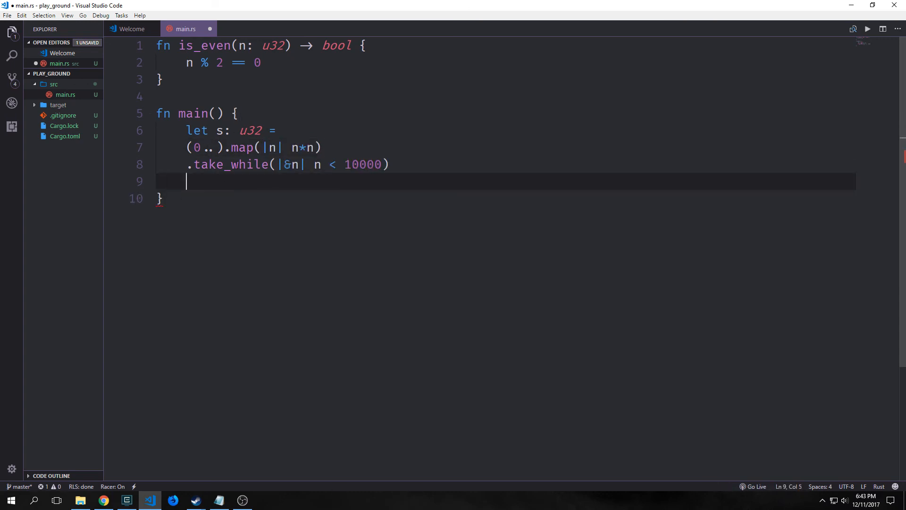
left_click_drag(186, 181, 390, 164)
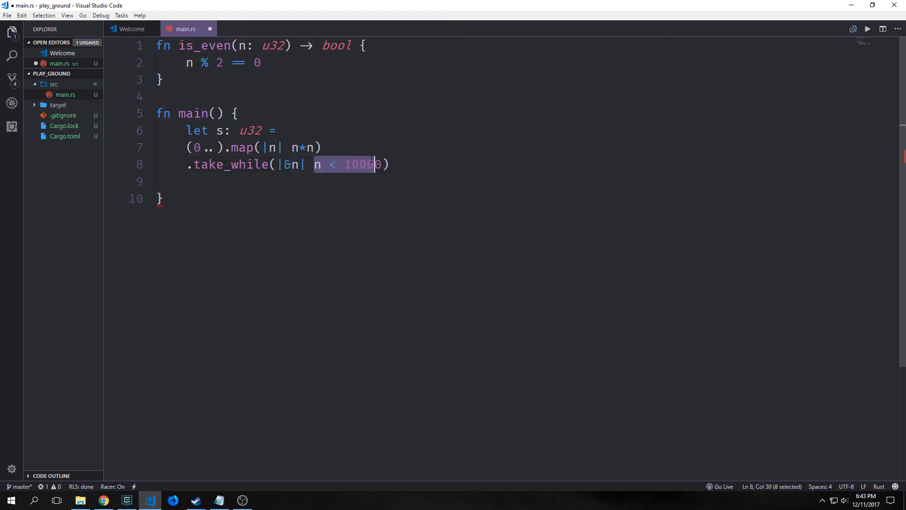
left_click(315, 164)
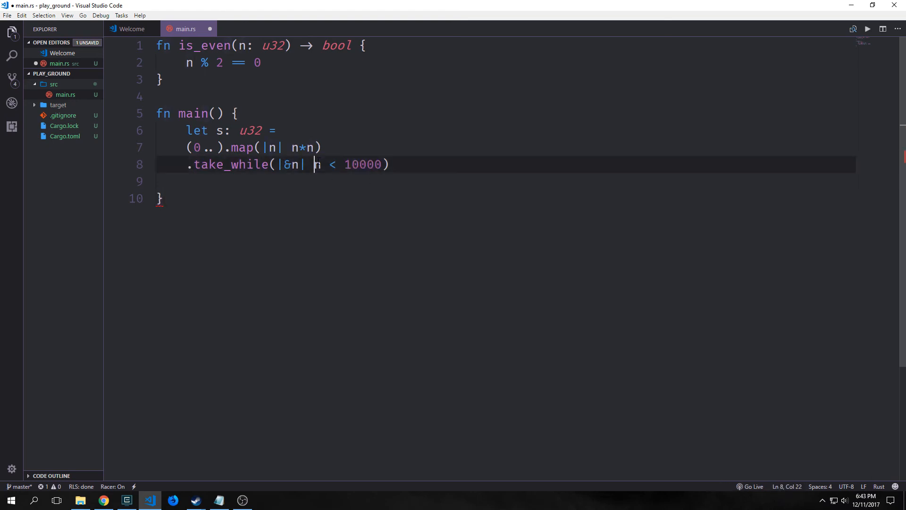
double_click(362, 164)
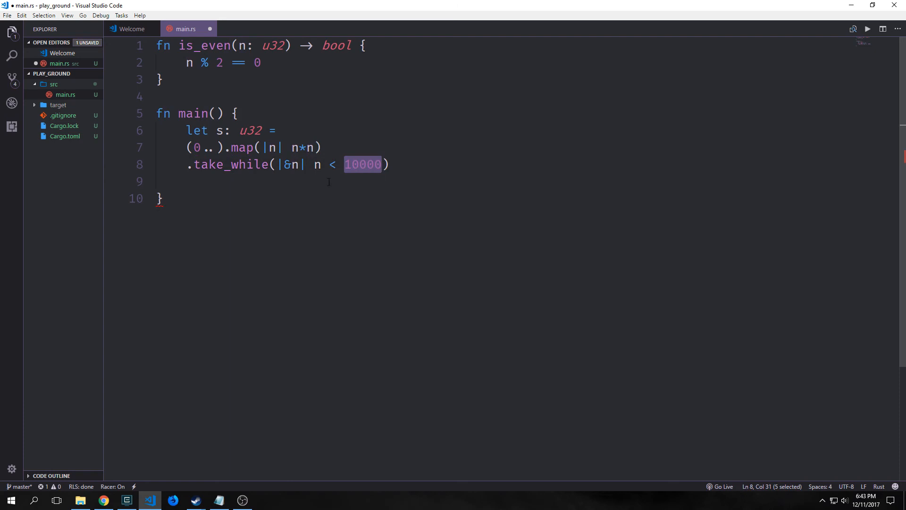
type(".filter(|&n| is_even(n))")
type("println!(\"{}\", s);")
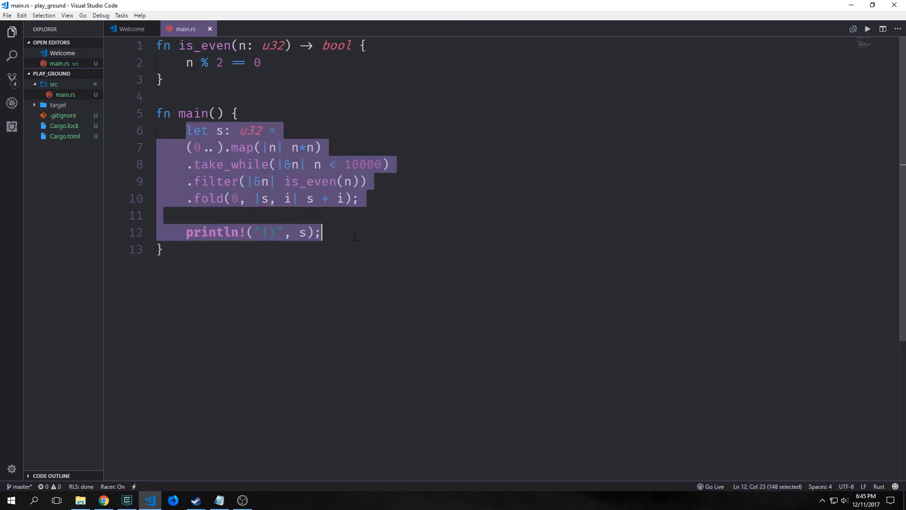
mouse_move(267, 232)
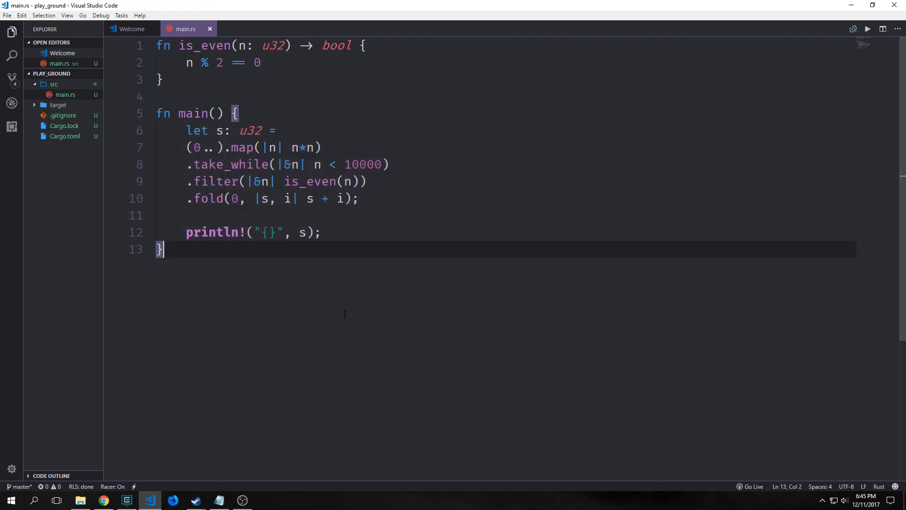
- Switch to cmd to confirm the functional version prints 161700, then return to main.rs
left_click(126, 500)
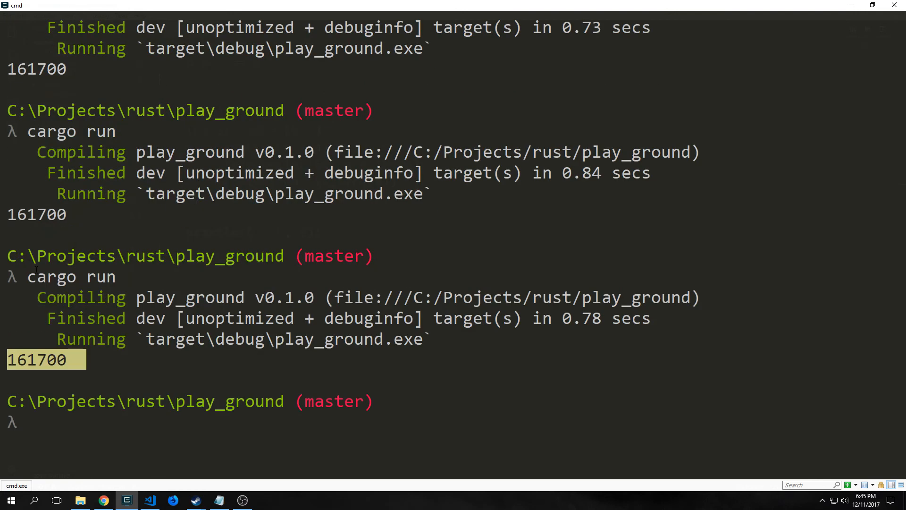
left_click(150, 500)
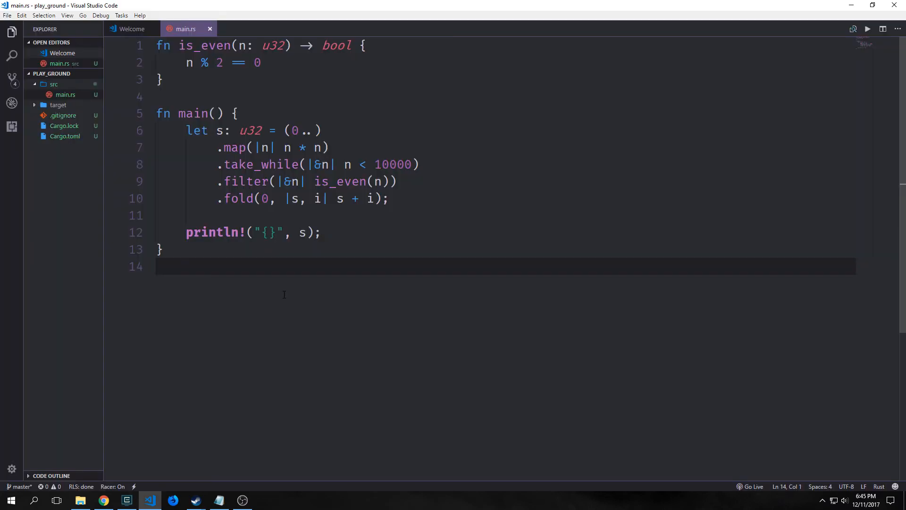